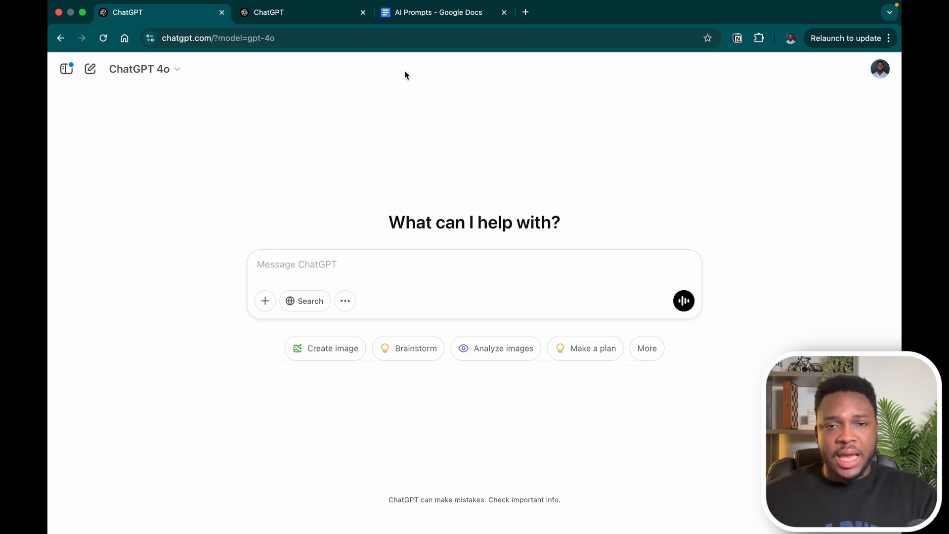
pyautogui.moveTo(160, 75)
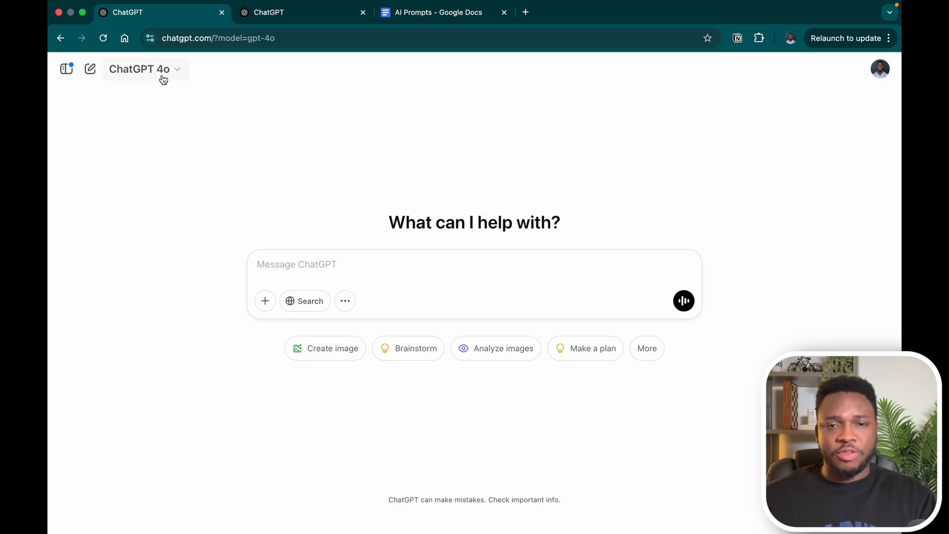
# - Check the model picker, then move to the o3-mini-high chat ready to type
pyautogui.click(296, 12)
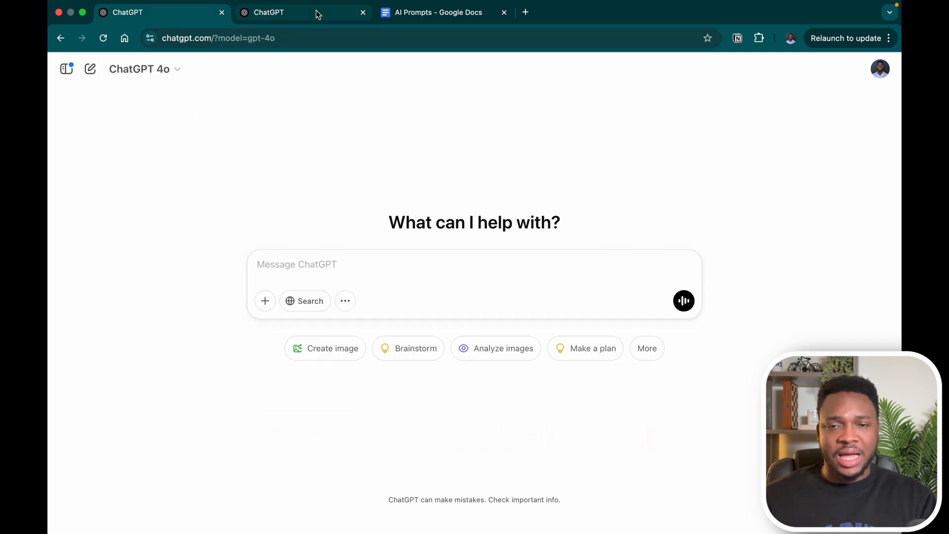
pyautogui.click(303, 12)
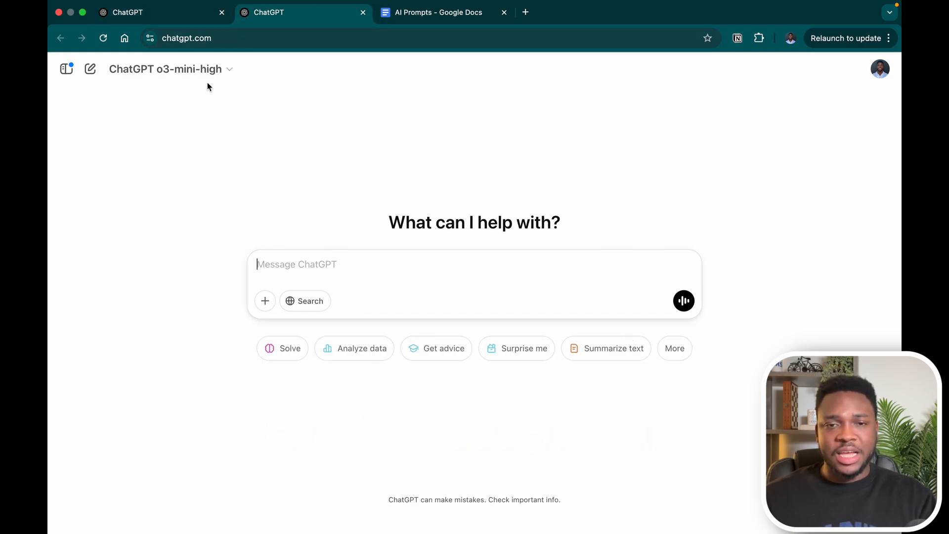
pyautogui.click(127, 12)
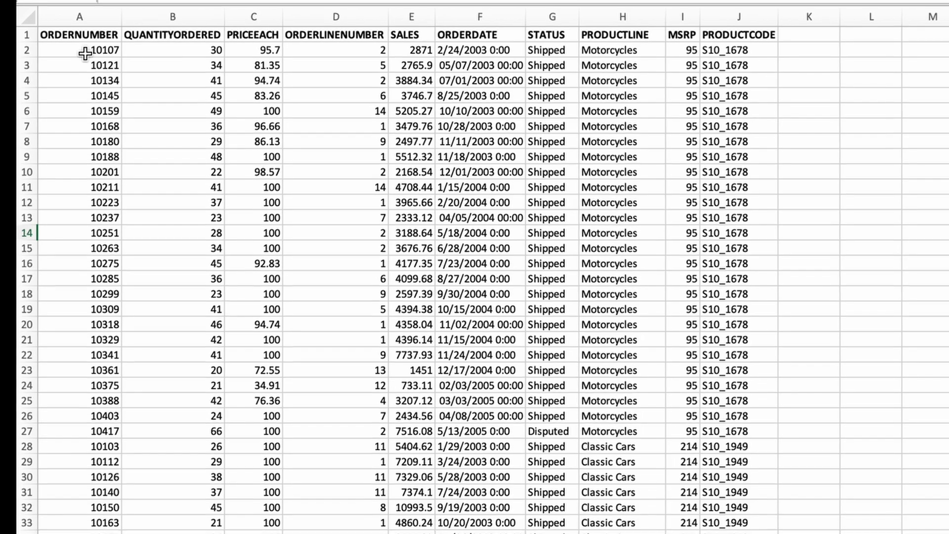
pyautogui.scroll(-3)
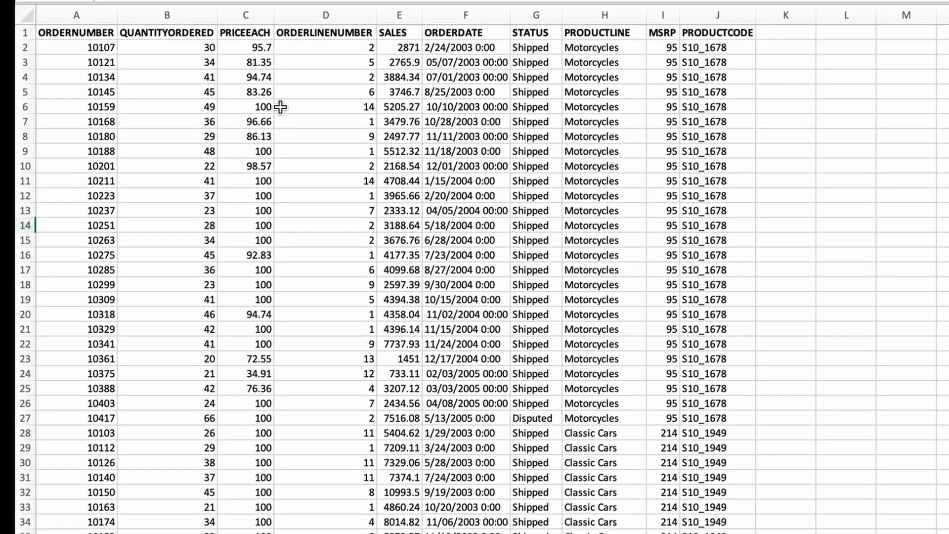
pyautogui.scroll(-3)
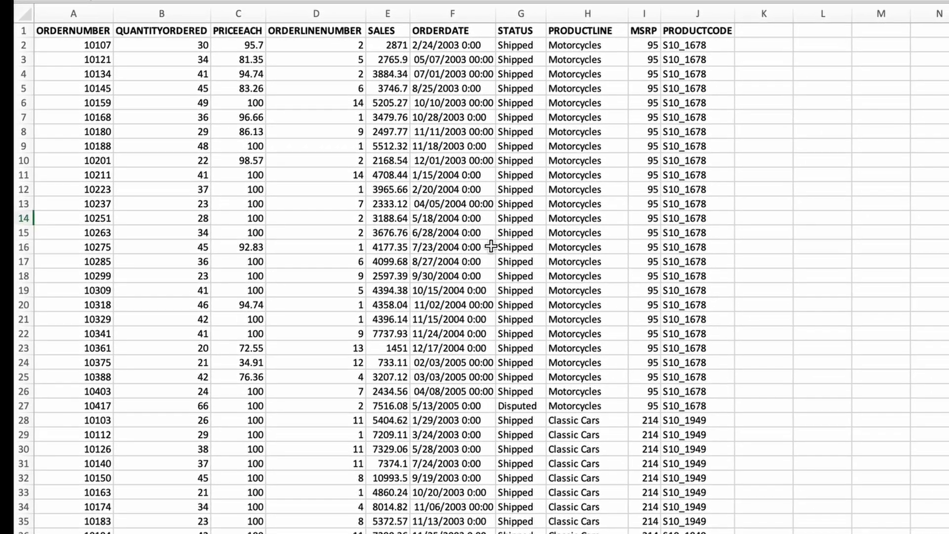
pyautogui.scroll(-3)
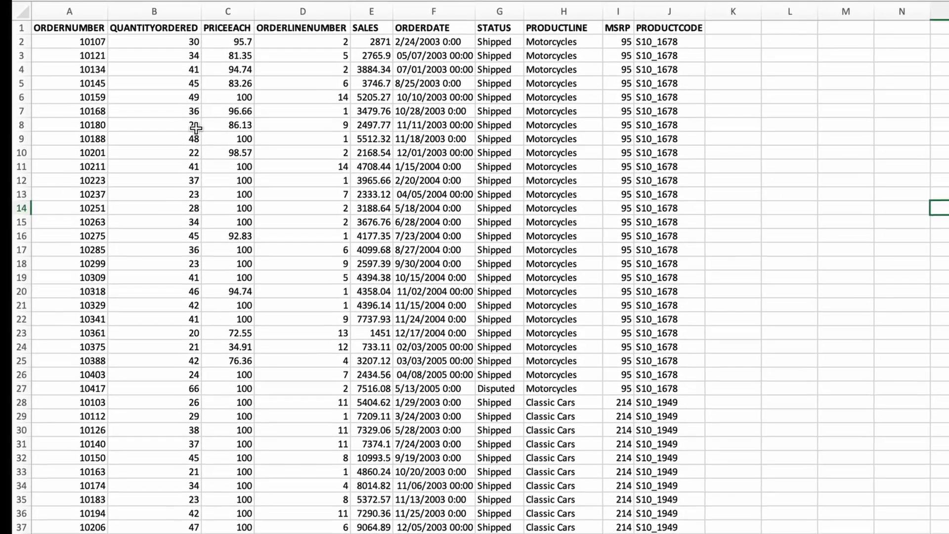
pyautogui.moveTo(70, 41); pyautogui.dragTo(154, 97)
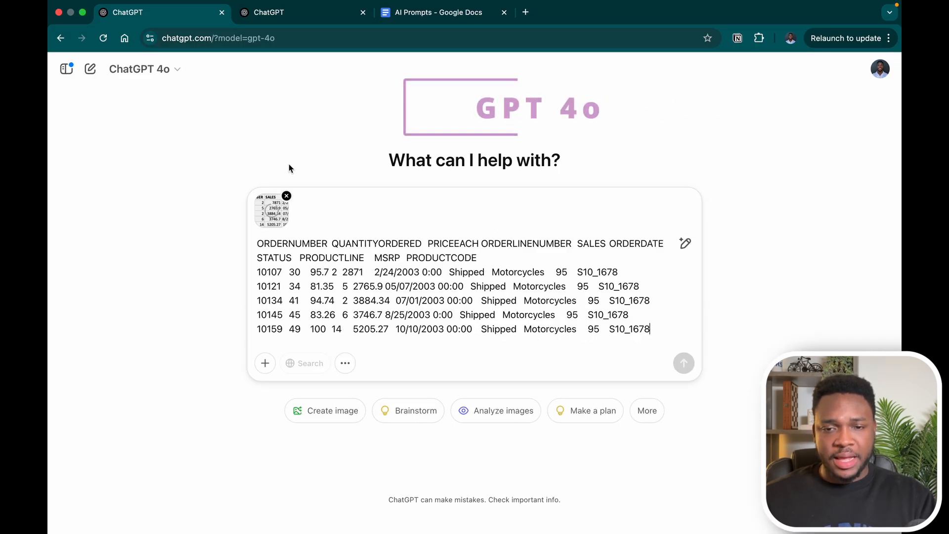
# - Drop the data image and send GPT-4o the sample rows with a five-key-metrics request
pyautogui.click(286, 196)
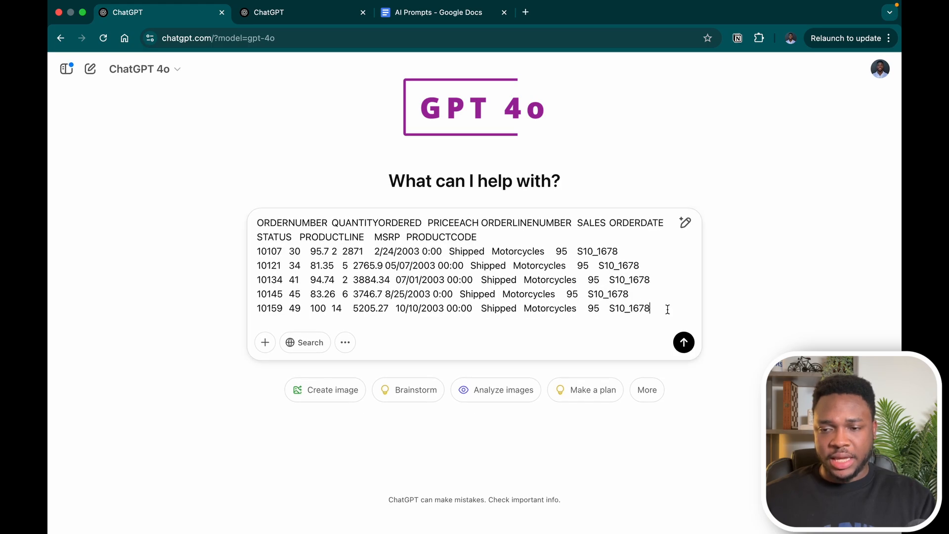
pyautogui.click(438, 12)
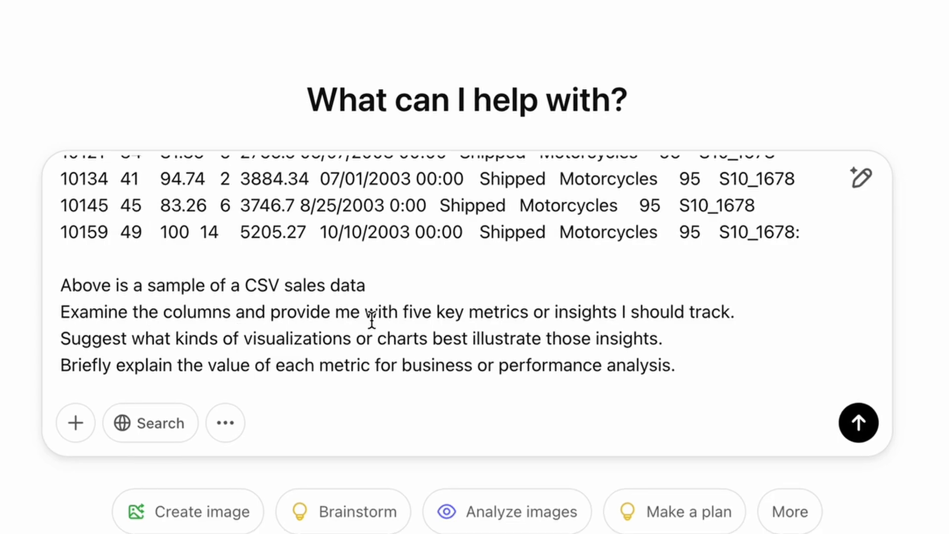
pyautogui.moveTo(541, 288)
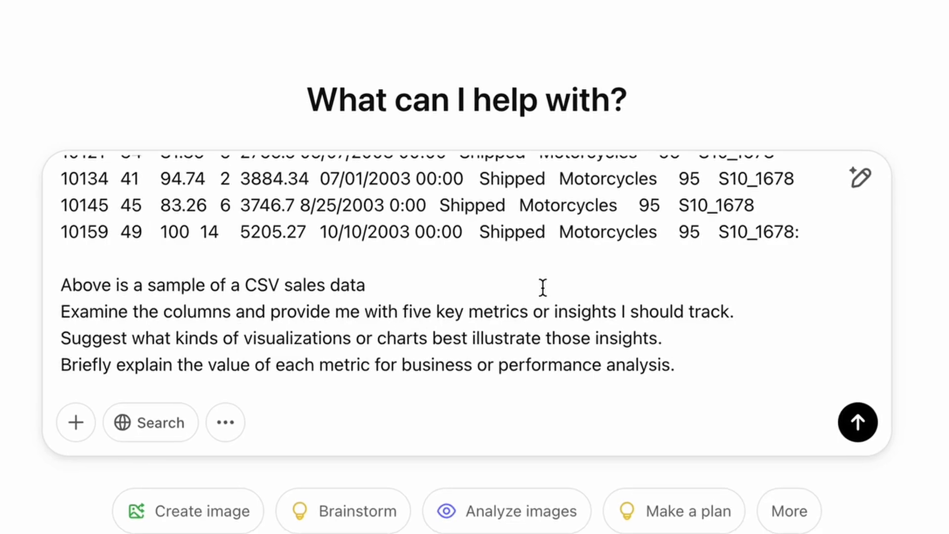
pyautogui.moveTo(380, 344)
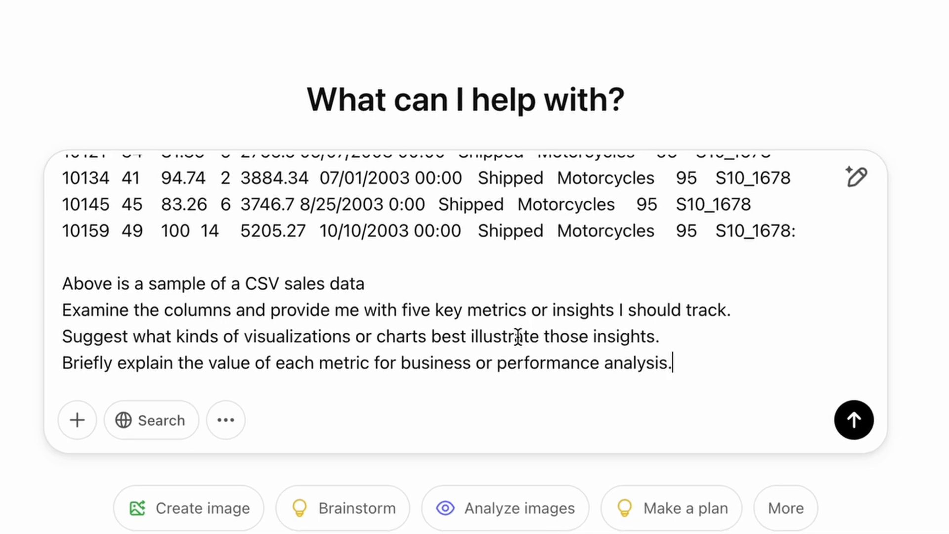
pyautogui.moveTo(714, 327)
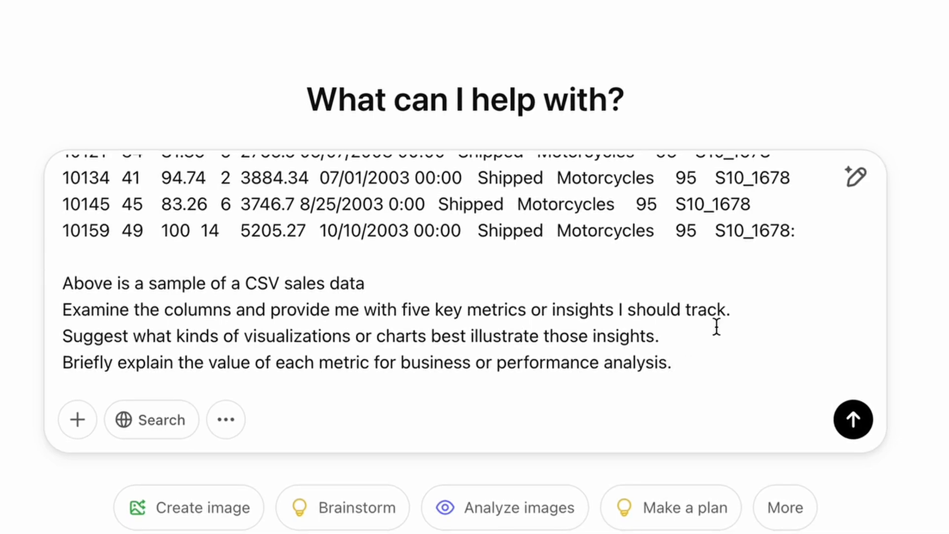
pyautogui.press('cmd+a')
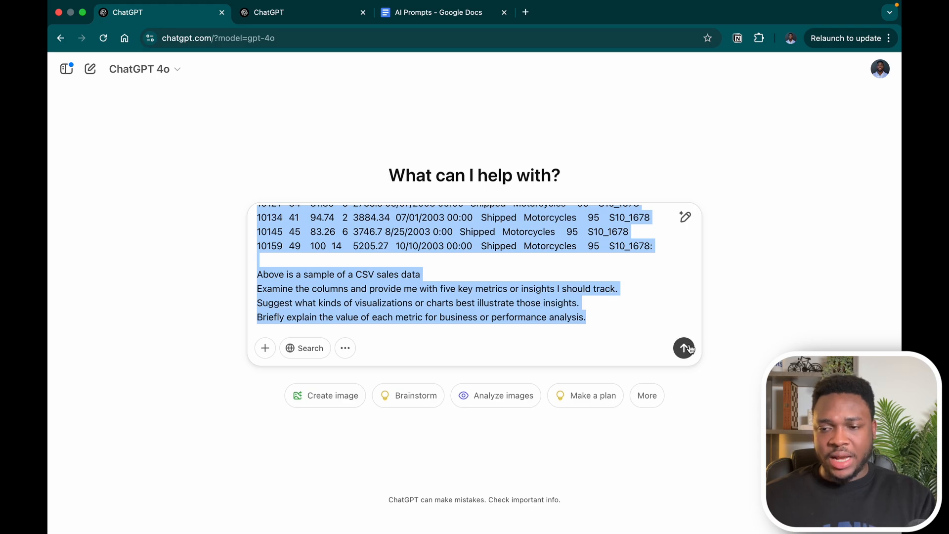
pyautogui.click(683, 348)
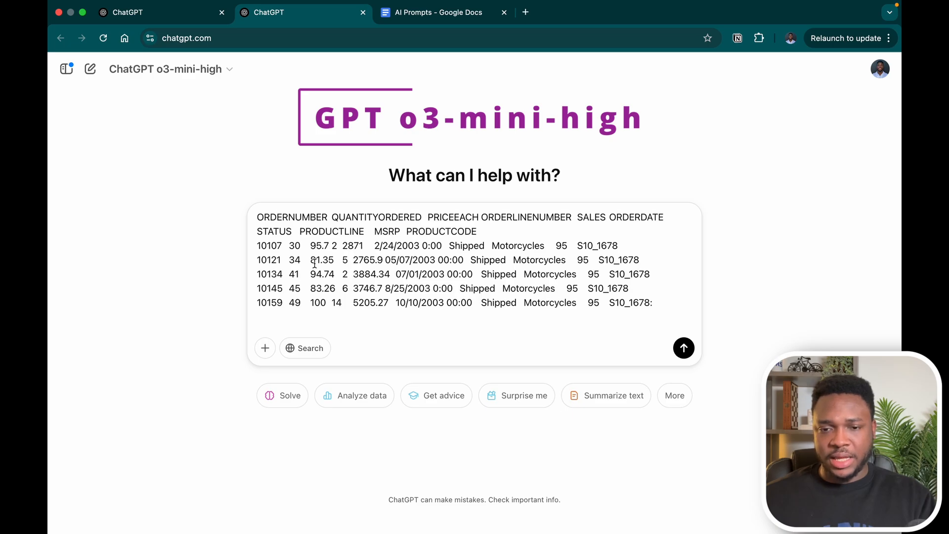
# - Read GPT-4o's five sales metrics, highlighting the Total Sales Revenue chart suggestion
pyautogui.click(683, 347)
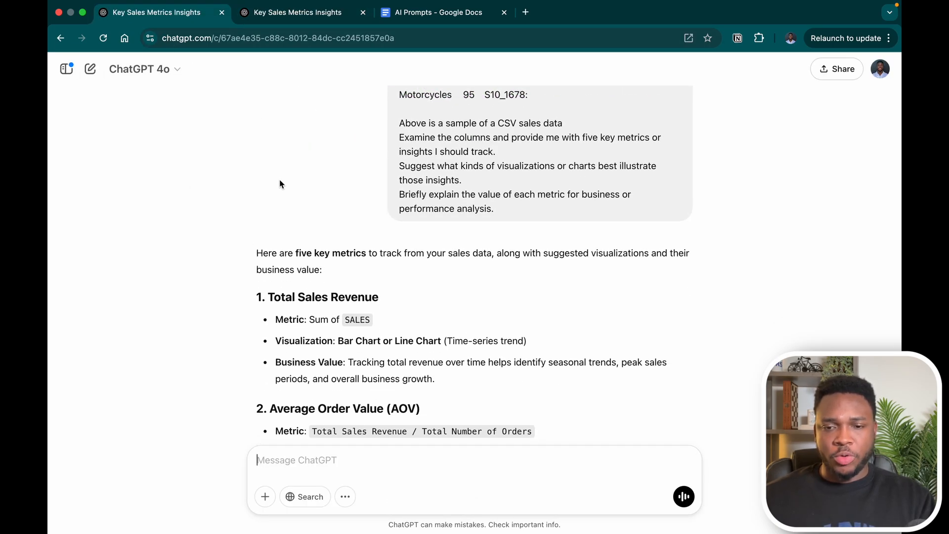
pyautogui.moveTo(240, 214)
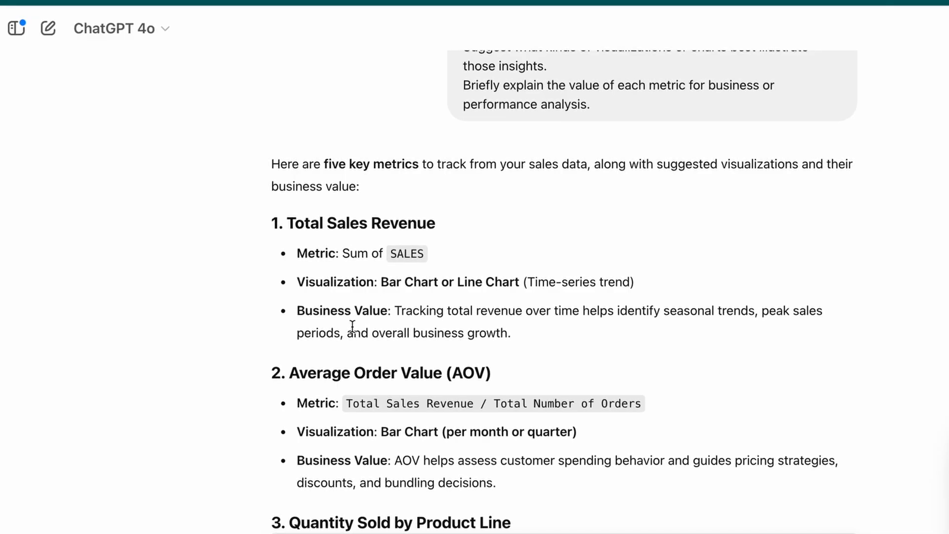
pyautogui.moveTo(381, 282); pyautogui.dragTo(633, 282)
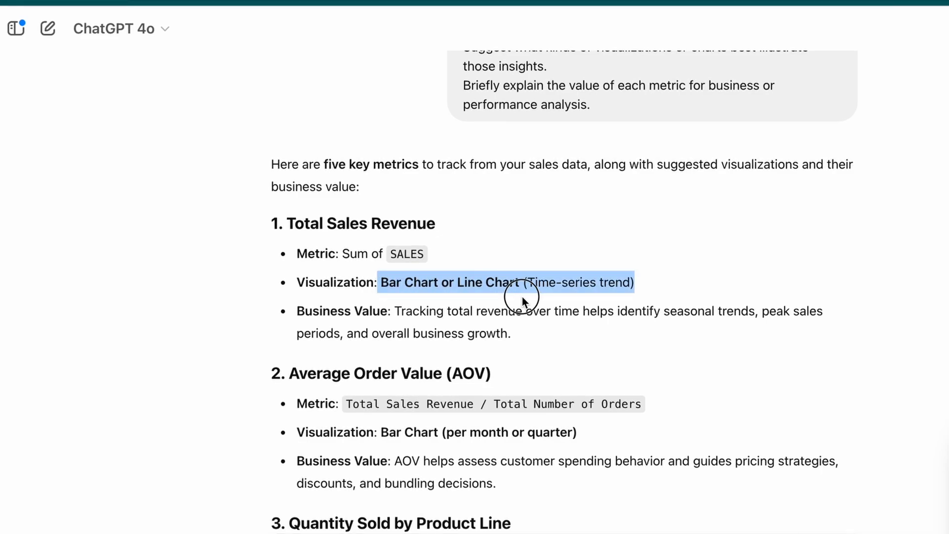
pyautogui.scroll(-3)
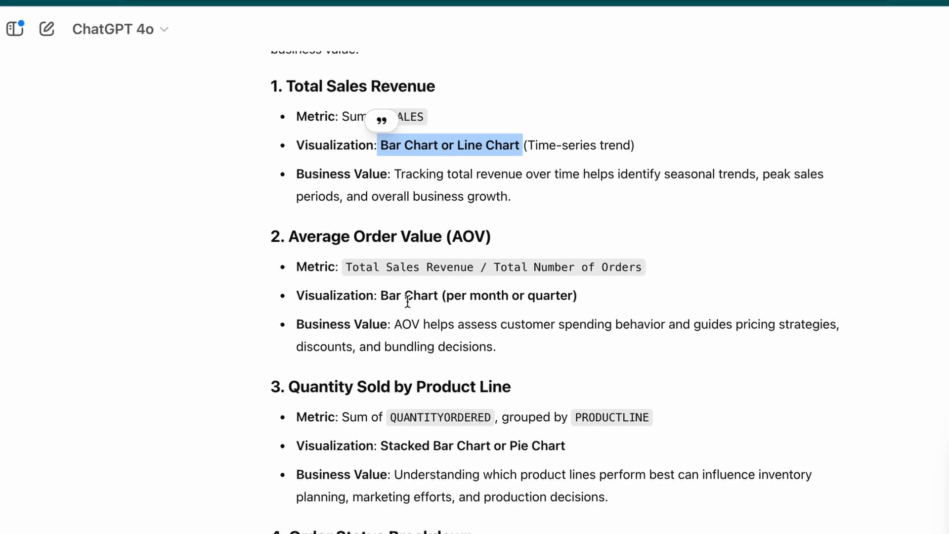
pyautogui.scroll(-3)
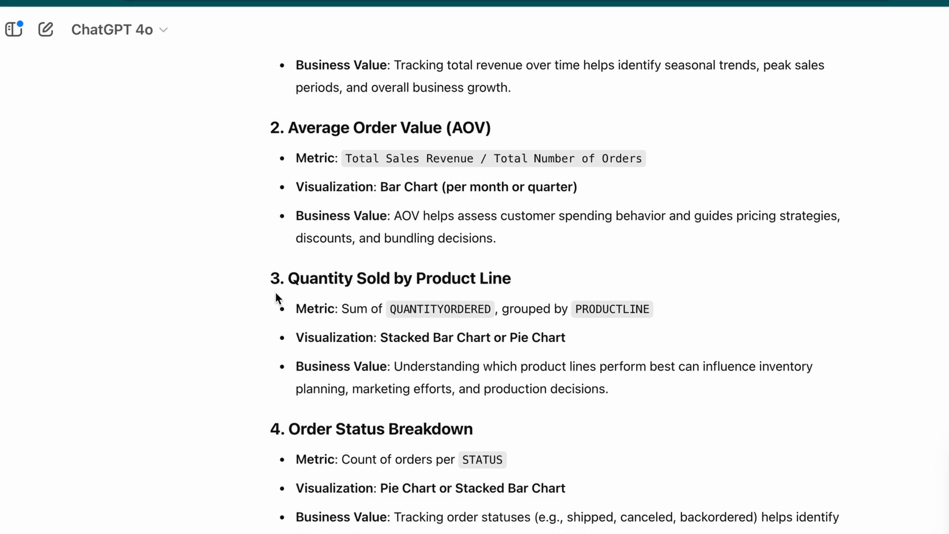
pyautogui.scroll(-3)
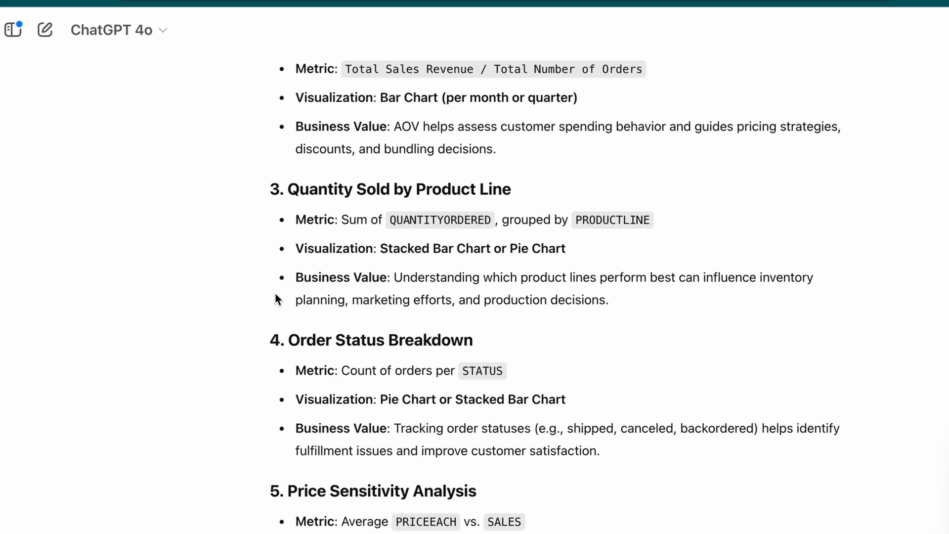
pyautogui.scroll(-3)
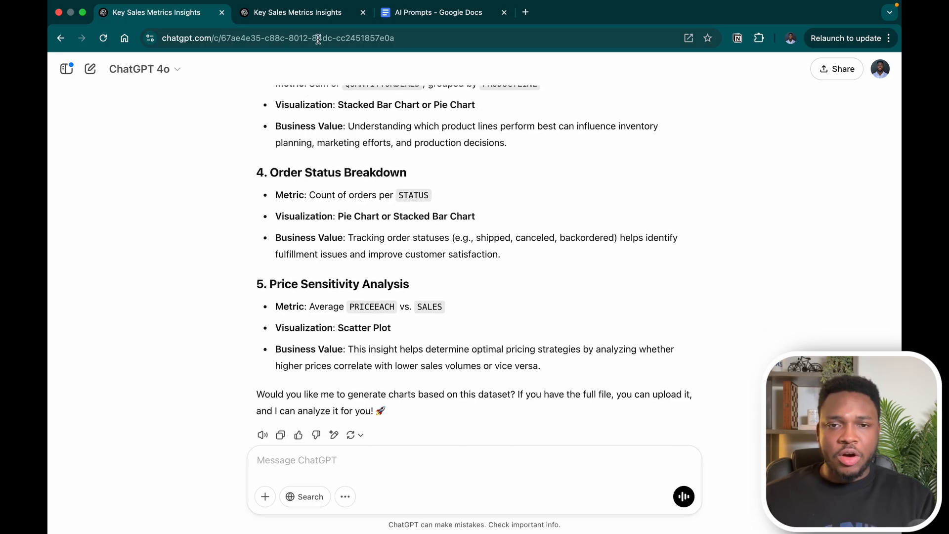
# - Scroll through o3-mini-high's five recommended sales metrics and visualizations
pyautogui.click(298, 12)
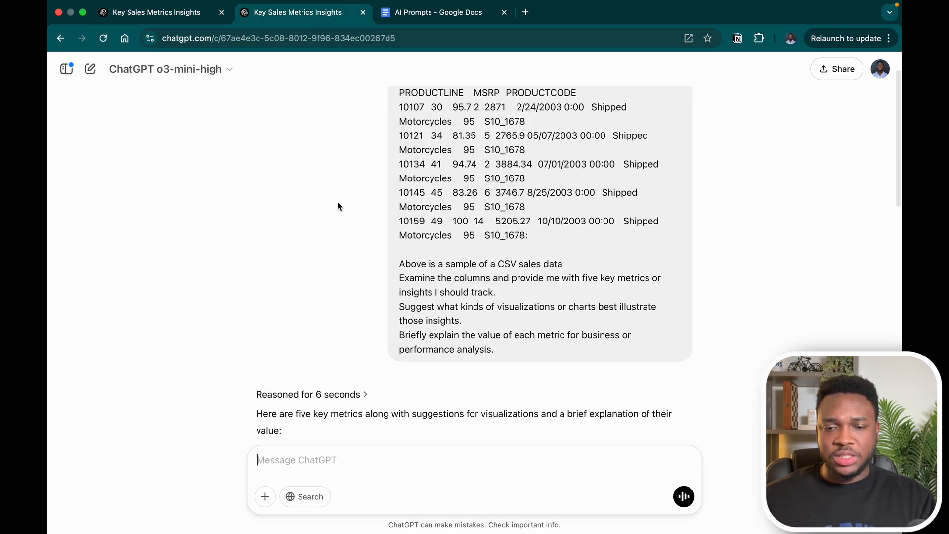
pyautogui.scroll(-3)
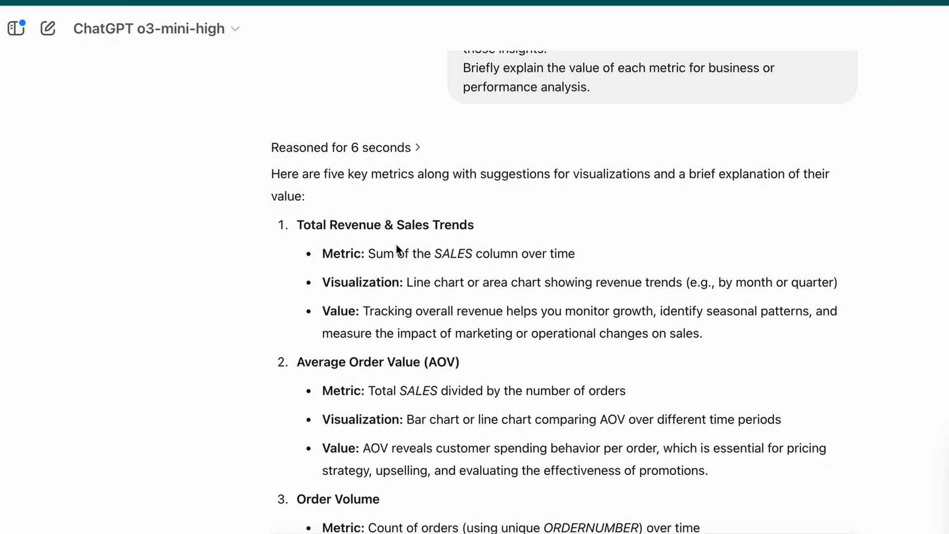
pyautogui.scroll(-3)
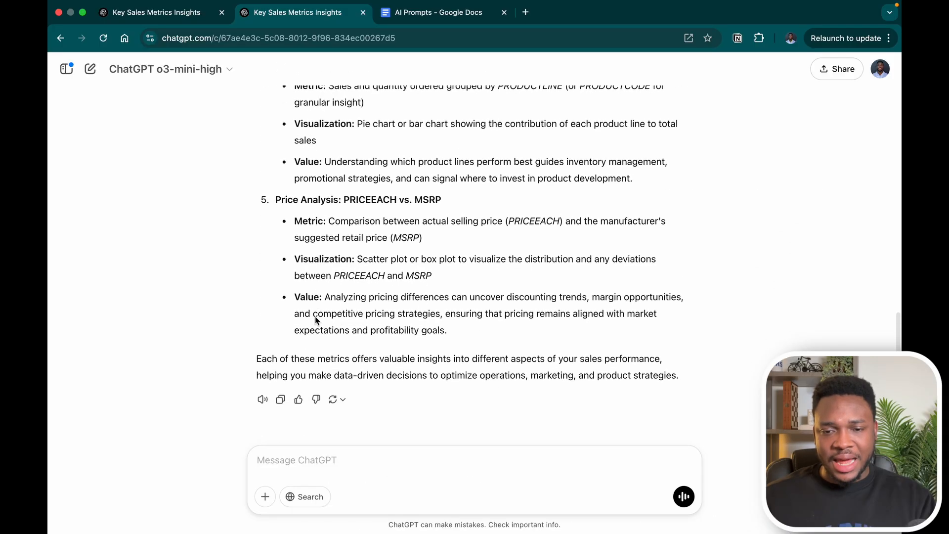
pyautogui.click(437, 12)
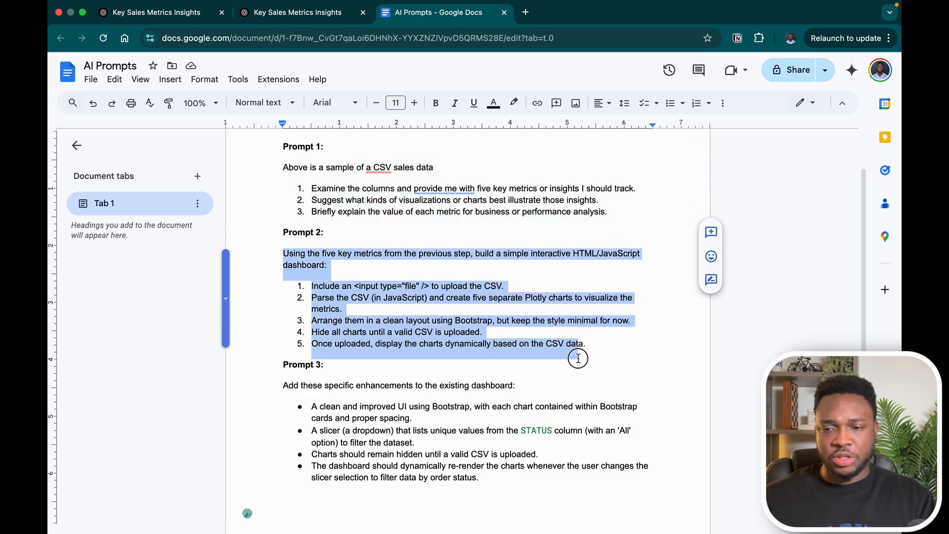
# - Send the Google Docs prompt for a CSV-gated dashboard to the GPT-4o chat
pyautogui.click(156, 12)
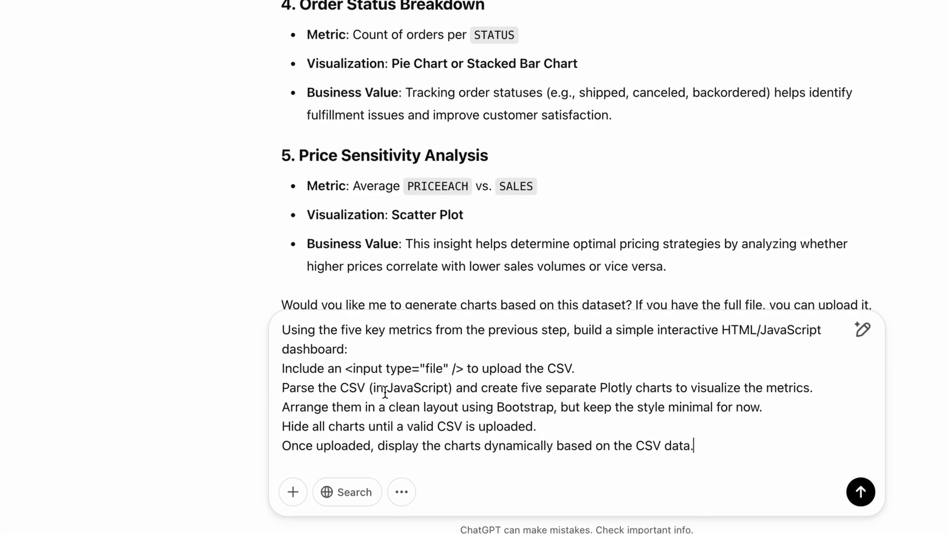
pyautogui.click(860, 491)
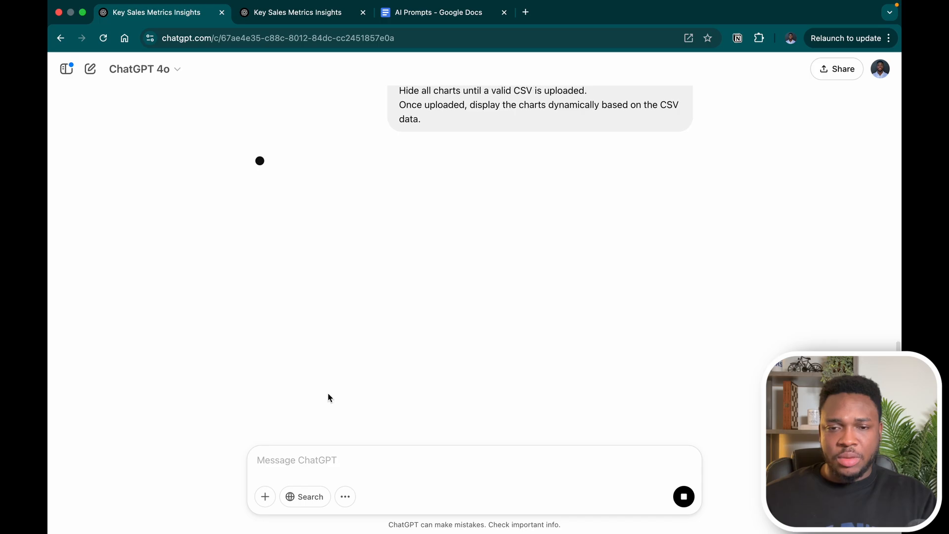
pyautogui.click(292, 12)
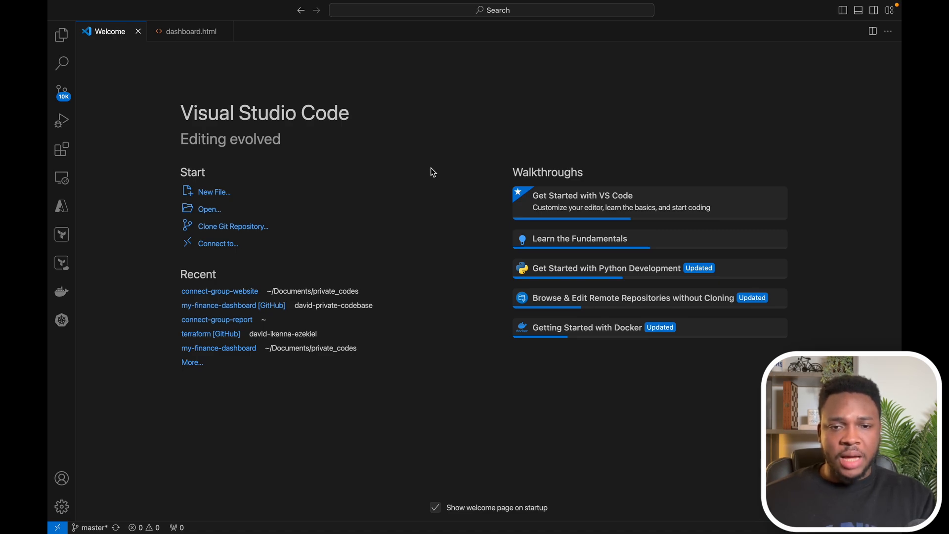
# - Save a new file as '03 Dashboard.html' in Downloads, then start a second new file
pyautogui.click(213, 191)
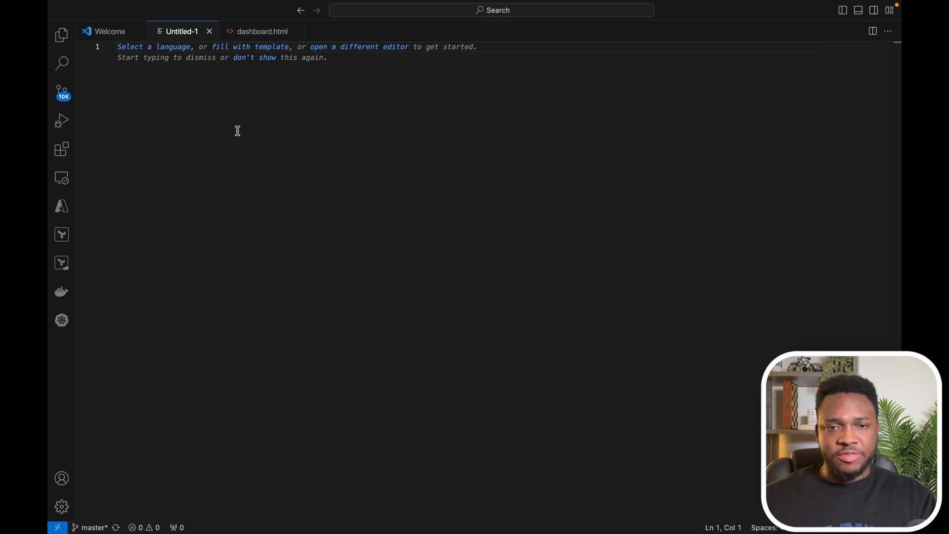
pyautogui.moveTo(262, 86)
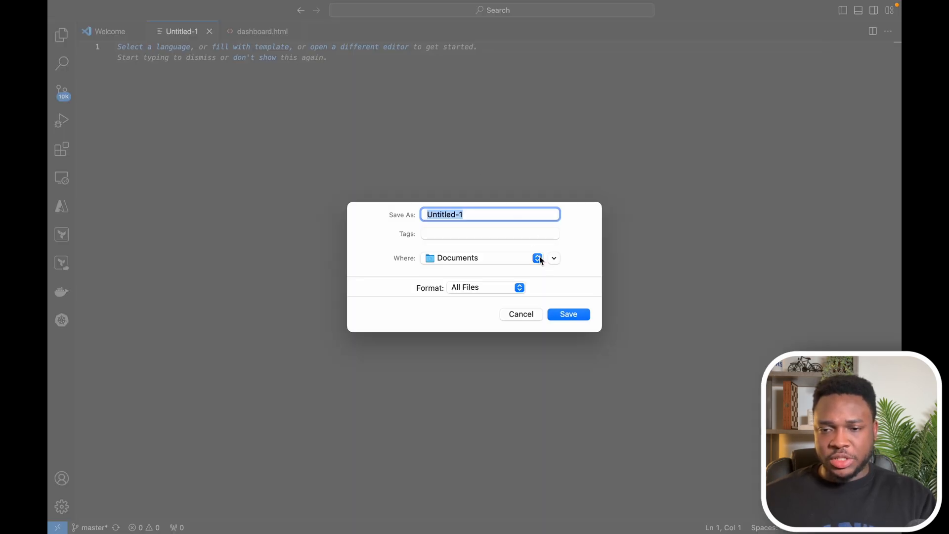
pyautogui.click(537, 258)
pyautogui.write('03 Dashboard.h')
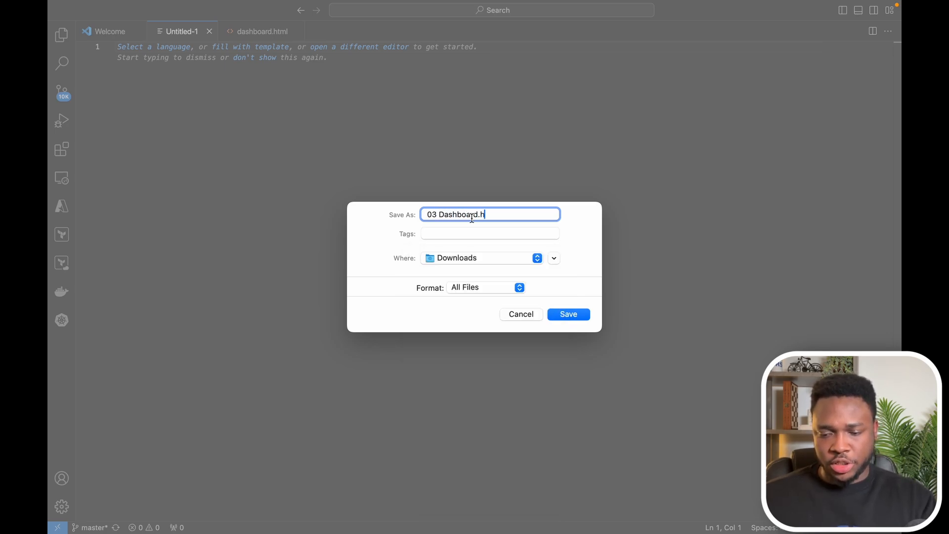
pyautogui.write('tml')
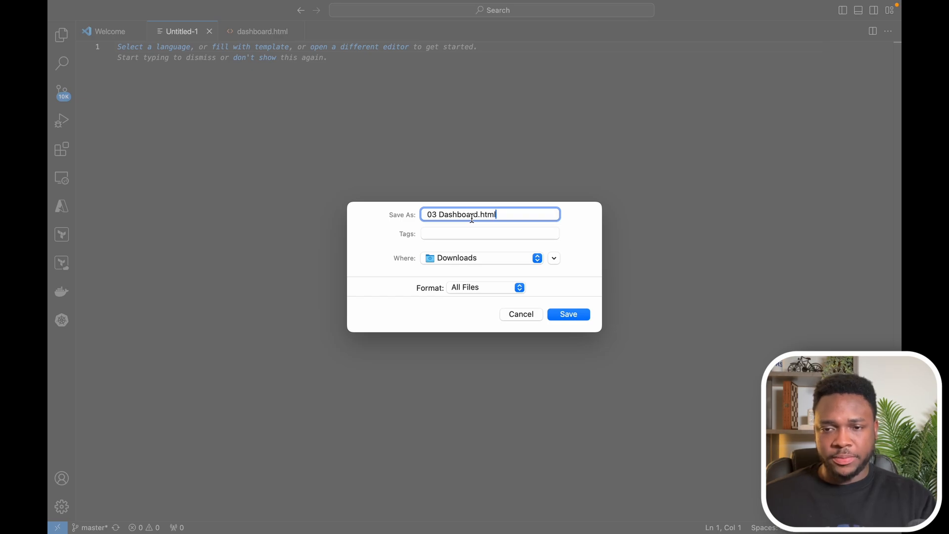
pyautogui.click(566, 313)
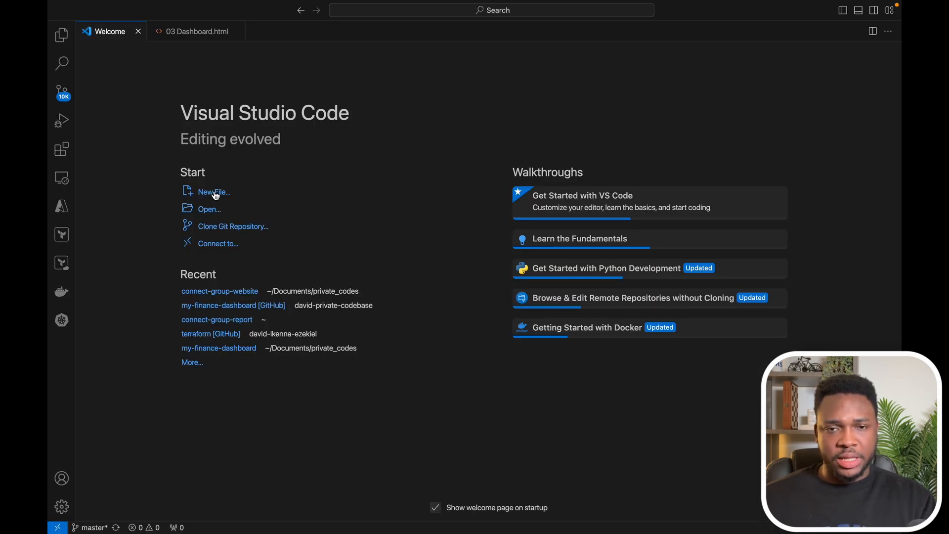
pyautogui.click(214, 192)
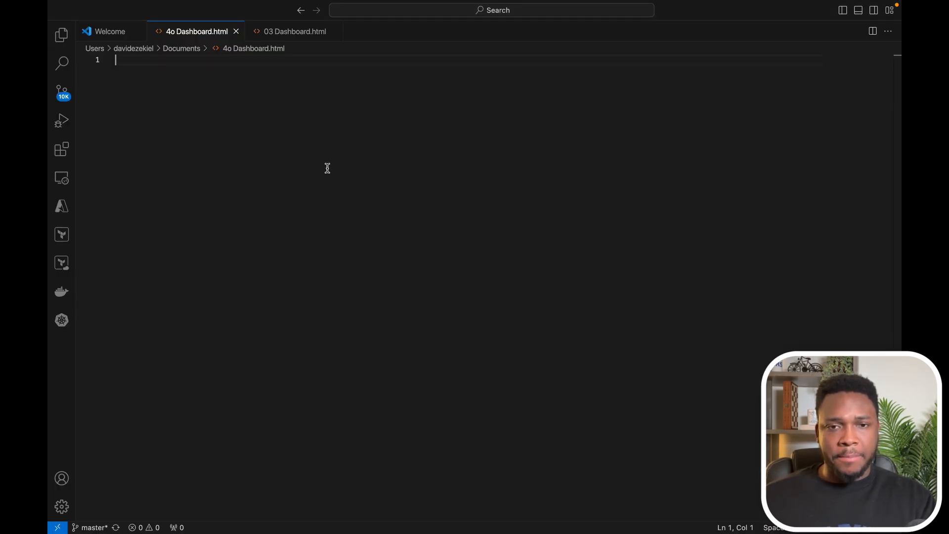
pyautogui.press('cmd+v')
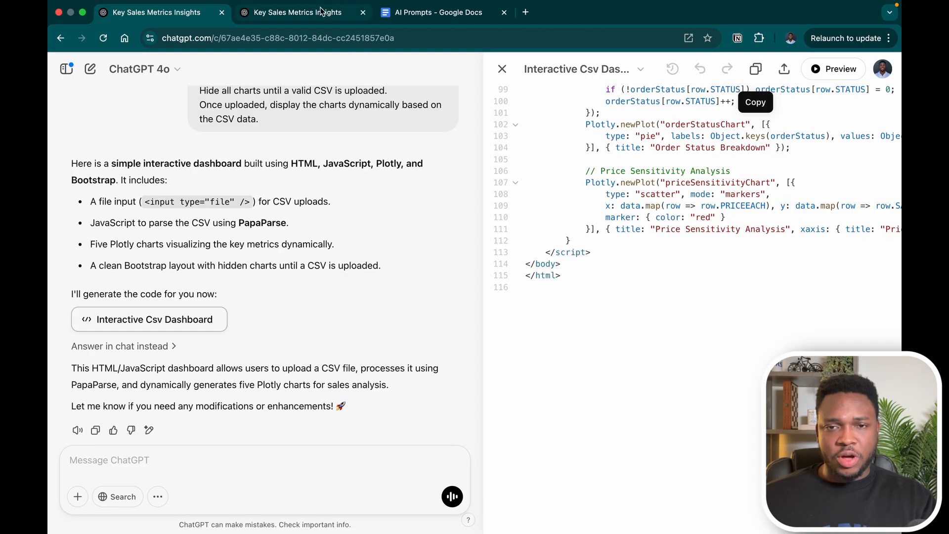
# - Copy the dashboard code from the o3-mini-high answer
pyautogui.click(301, 12)
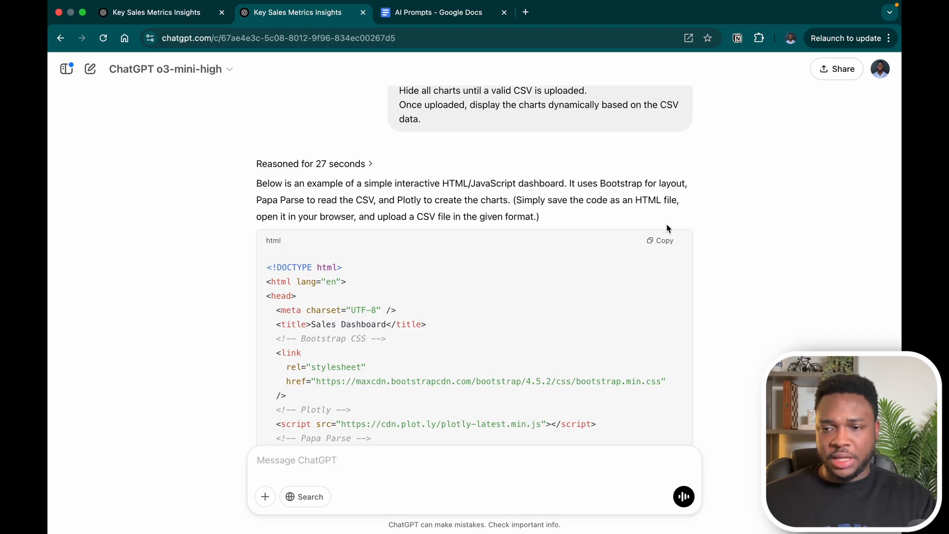
pyautogui.click(660, 240)
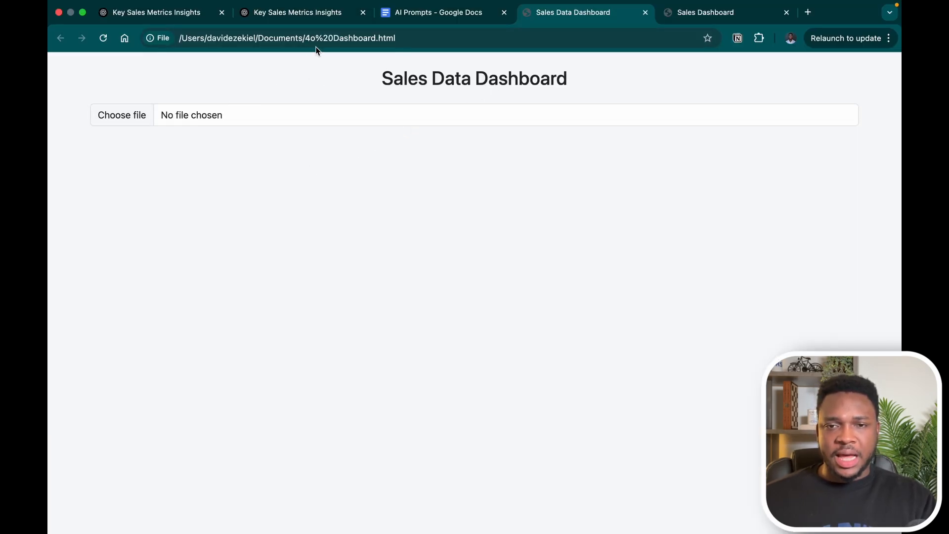
pyautogui.moveTo(323, 102)
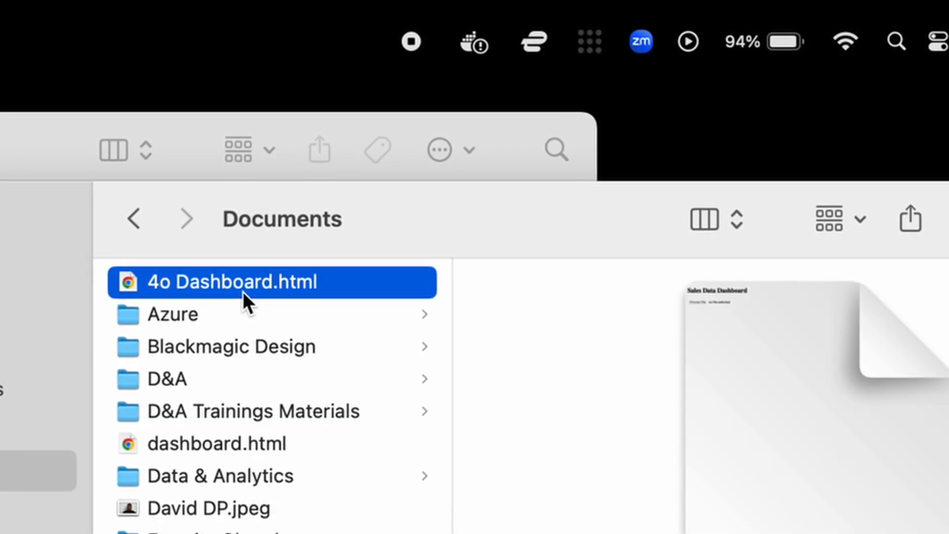
pyautogui.moveTo(9, 520)
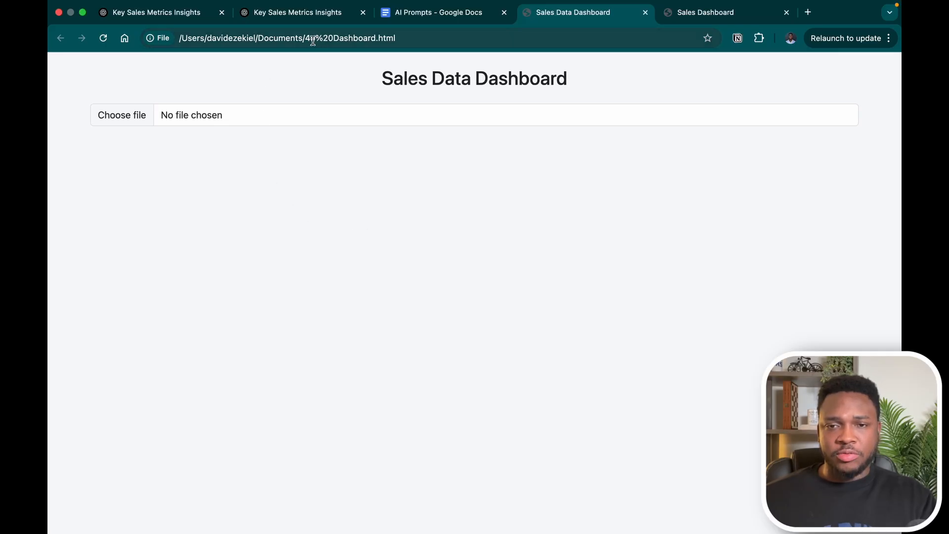
# - Compare the Sales Dashboard and Sales Data Dashboard tabs, then open the latter's CSV picker
pyautogui.click(705, 12)
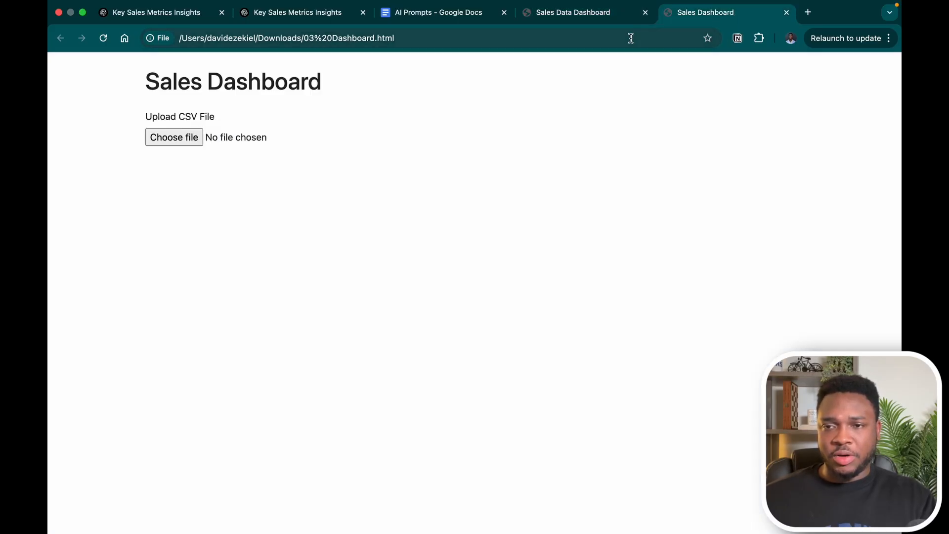
pyautogui.click(573, 12)
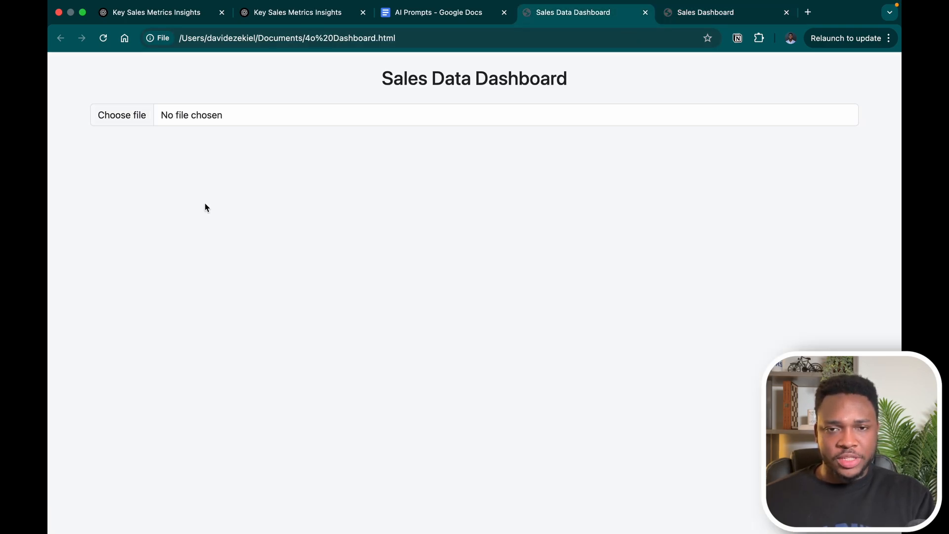
pyautogui.click(121, 115)
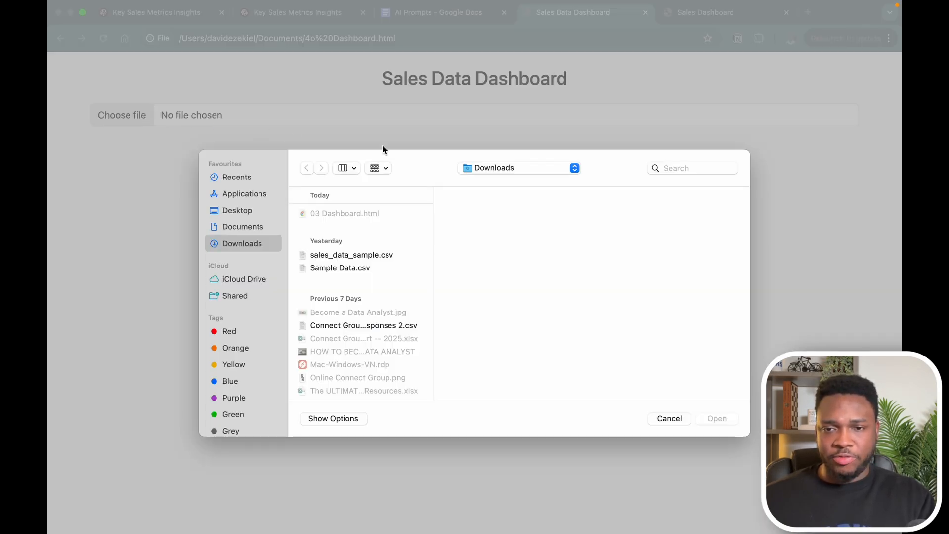
# - Upload sales_data_sample.csv to the Sales Data Dashboard, then open the Sales Dashboard's picker
pyautogui.click(351, 254)
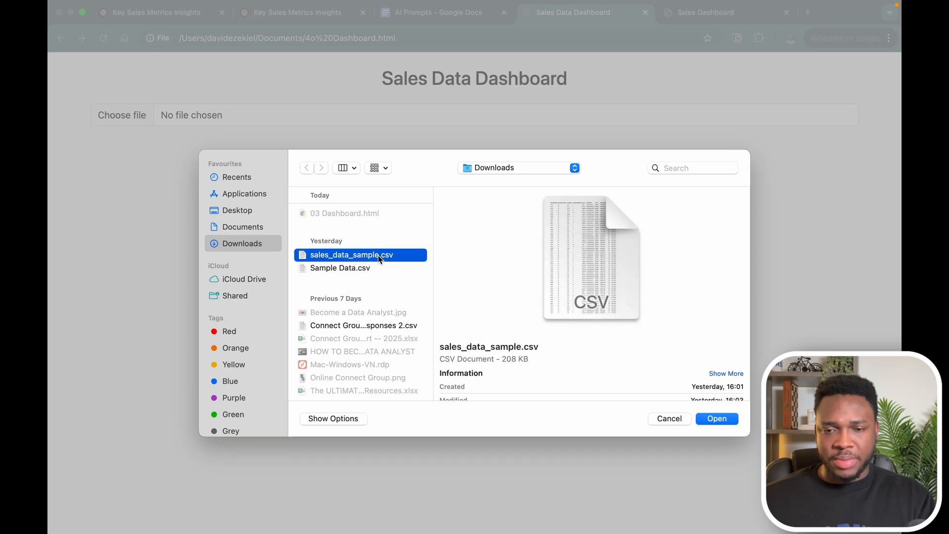
pyautogui.click(717, 418)
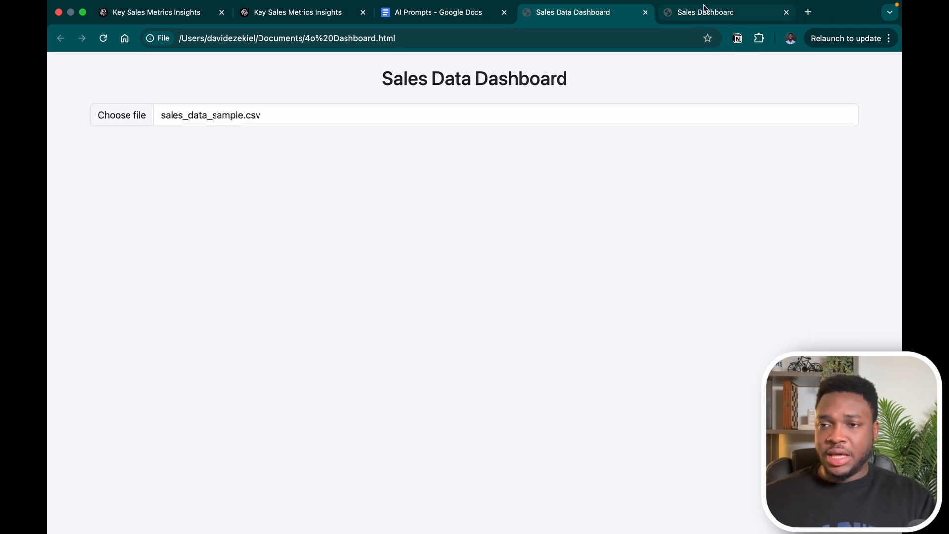
pyautogui.click(705, 12)
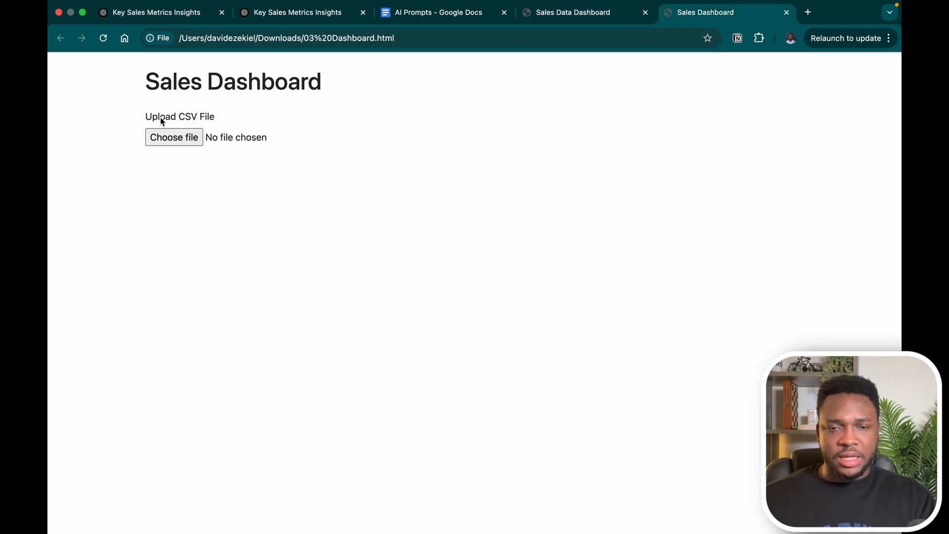
pyautogui.click(173, 137)
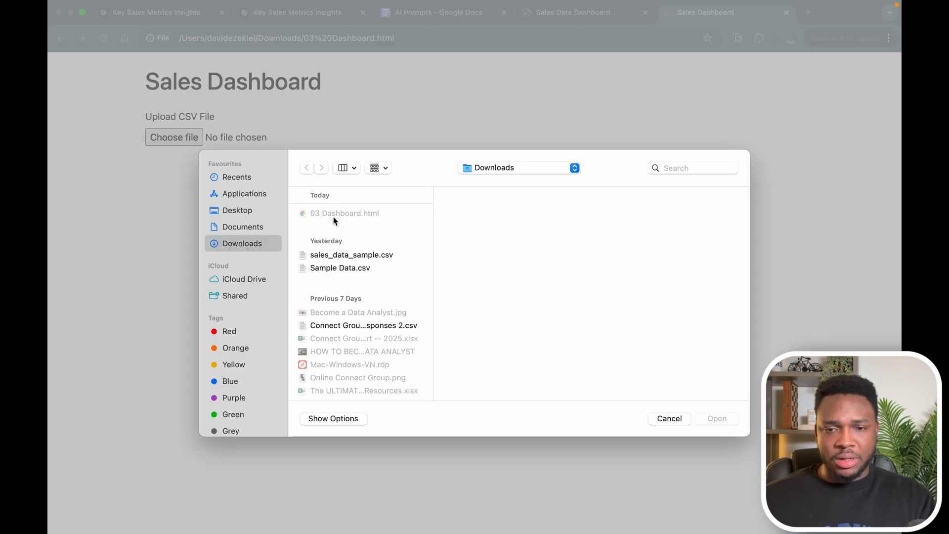
# - Load sales_data_sample.csv and scroll through the revenue, order value, volume, product line and price charts
pyautogui.doubleClick(351, 254)
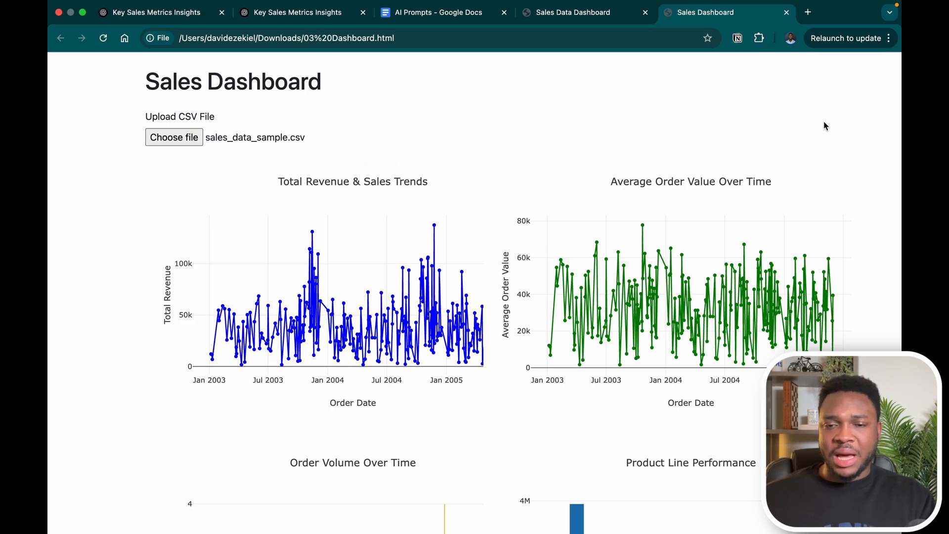
pyautogui.scroll(-3)
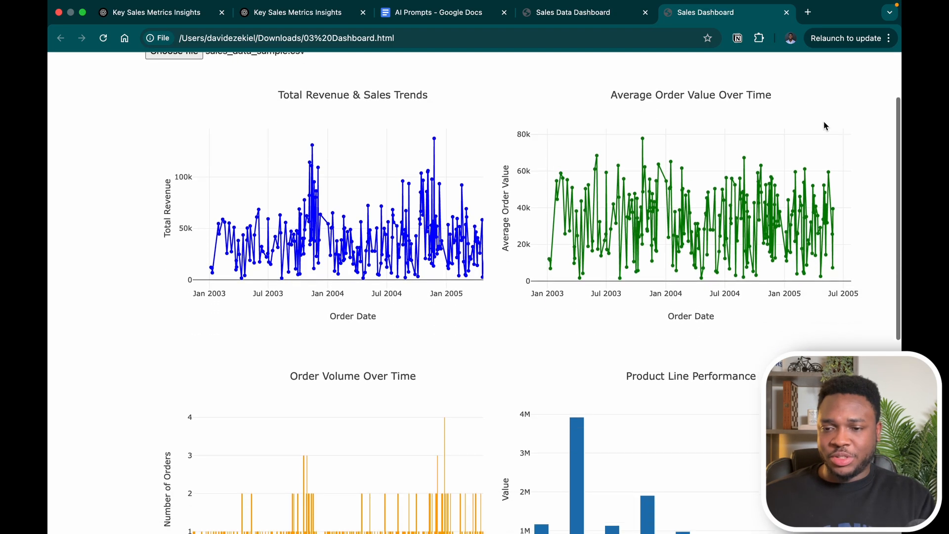
pyautogui.scroll(-3)
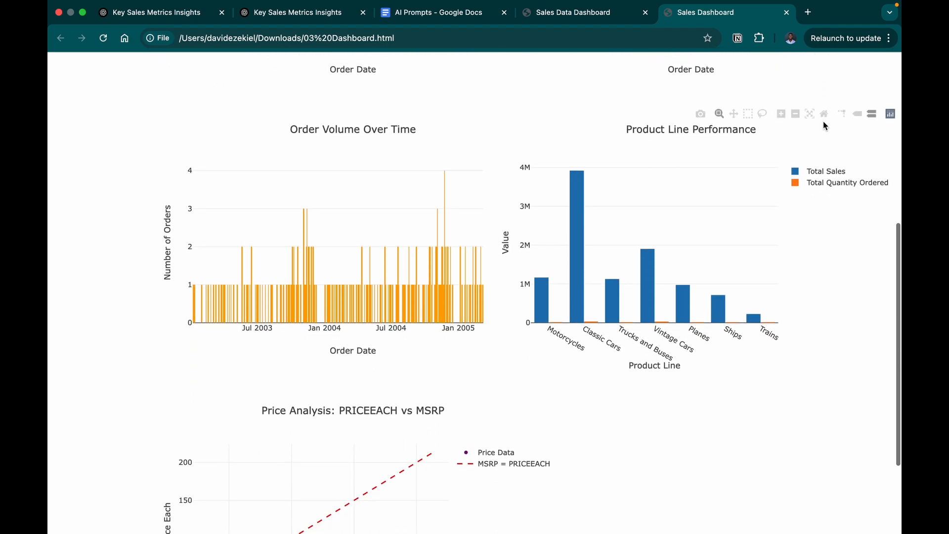
pyautogui.scroll(-3)
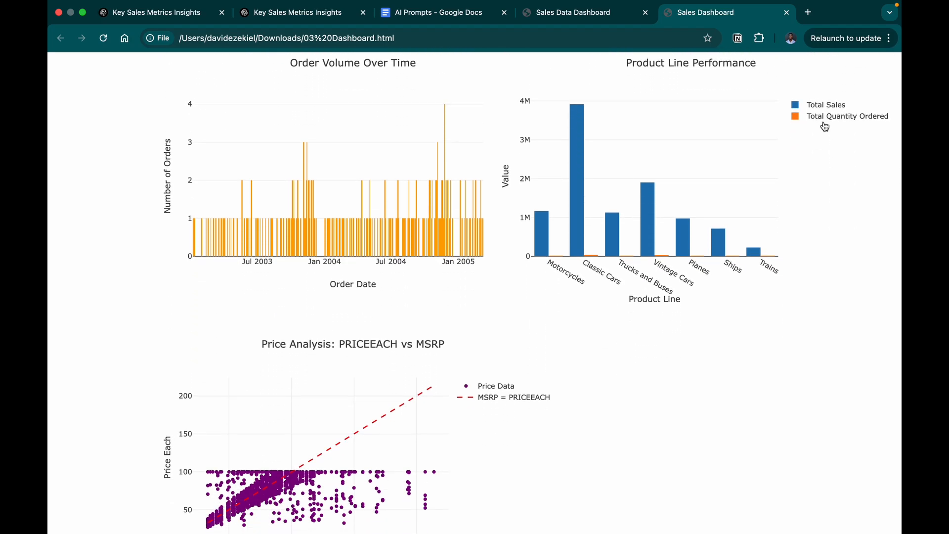
pyautogui.scroll(-3)
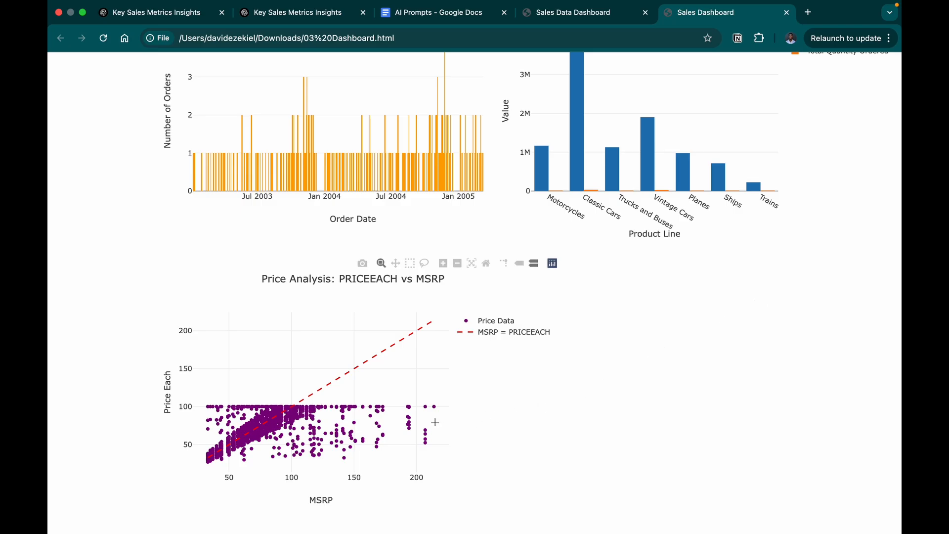
pyautogui.moveTo(539, 442)
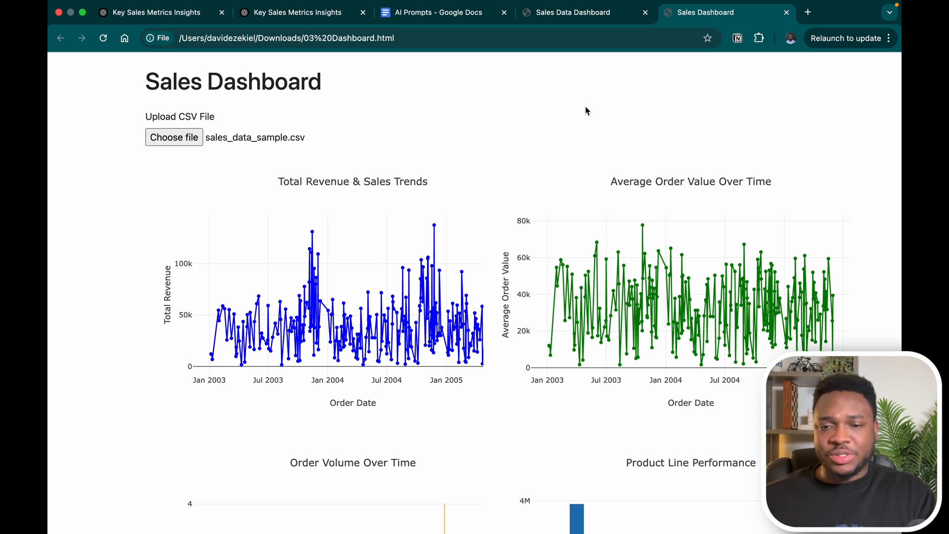
pyautogui.scroll(-3)
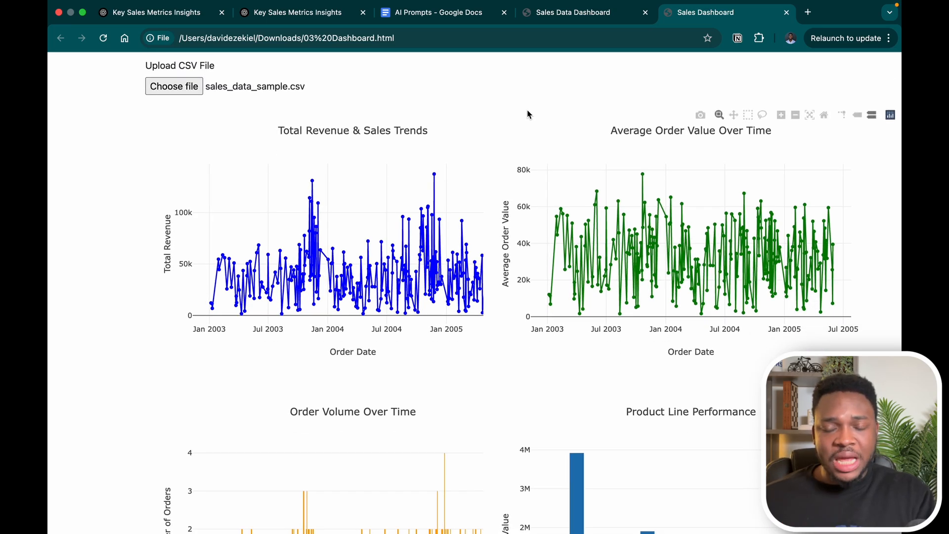
pyautogui.scroll(-3)
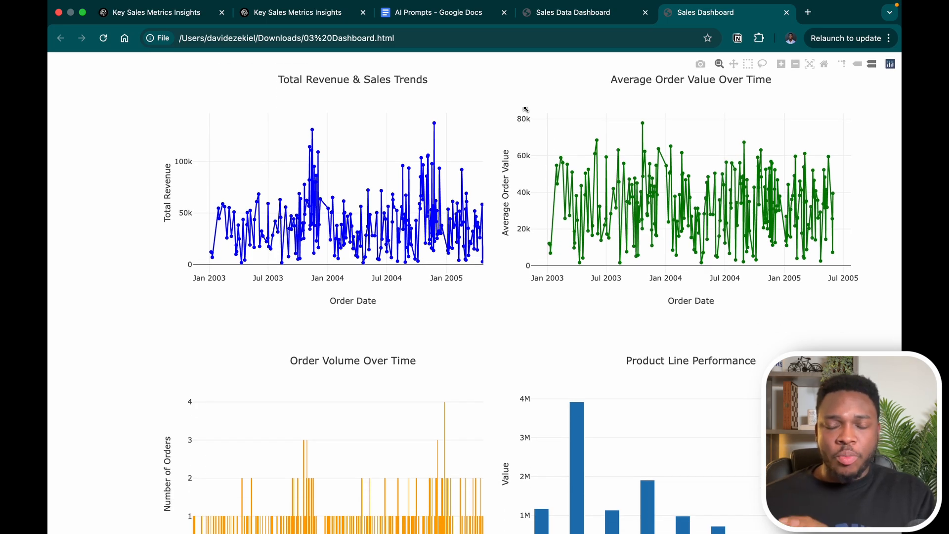
pyautogui.moveTo(272, 245)
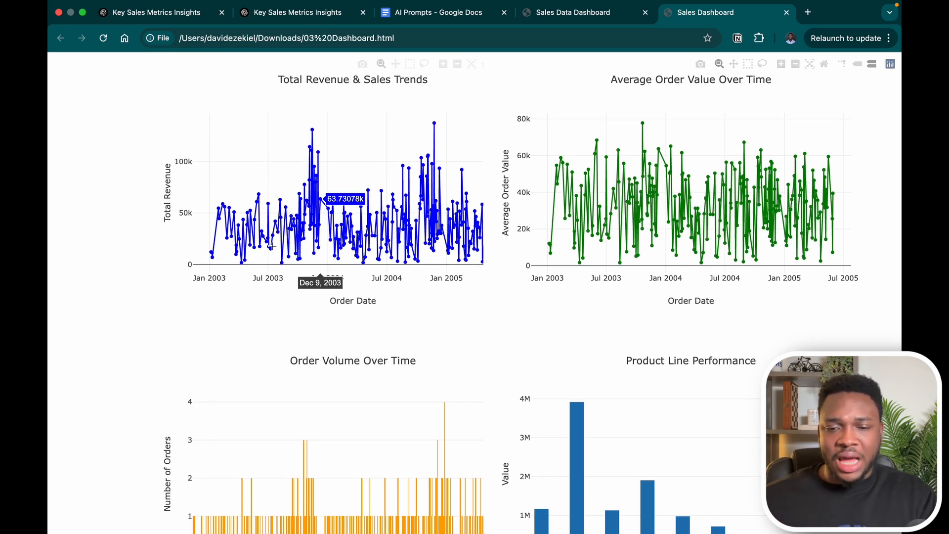
pyautogui.moveTo(339, 310)
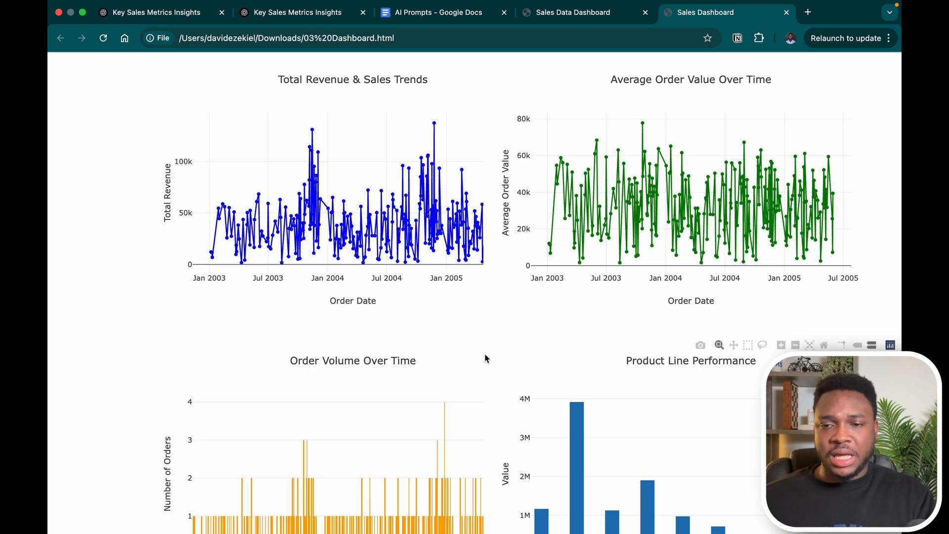
pyautogui.scroll(-3)
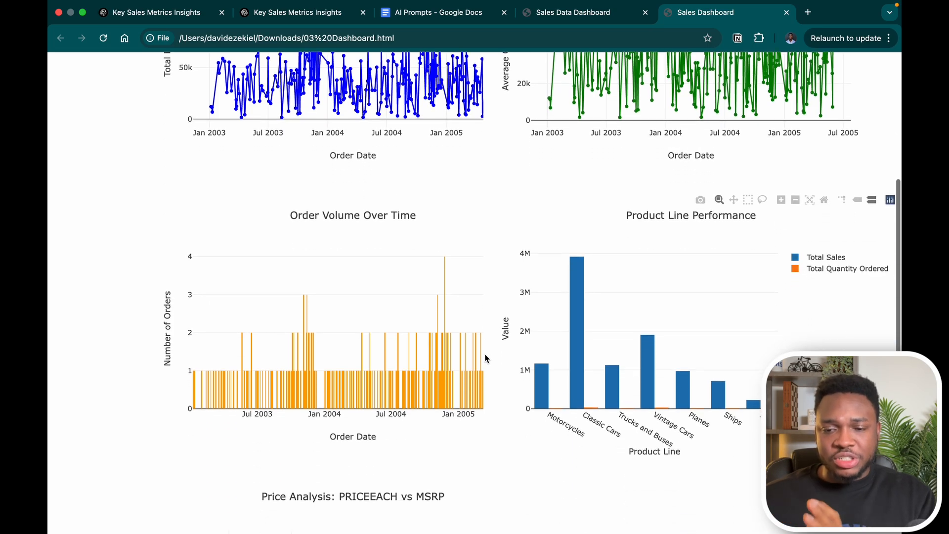
pyautogui.scroll(-3)
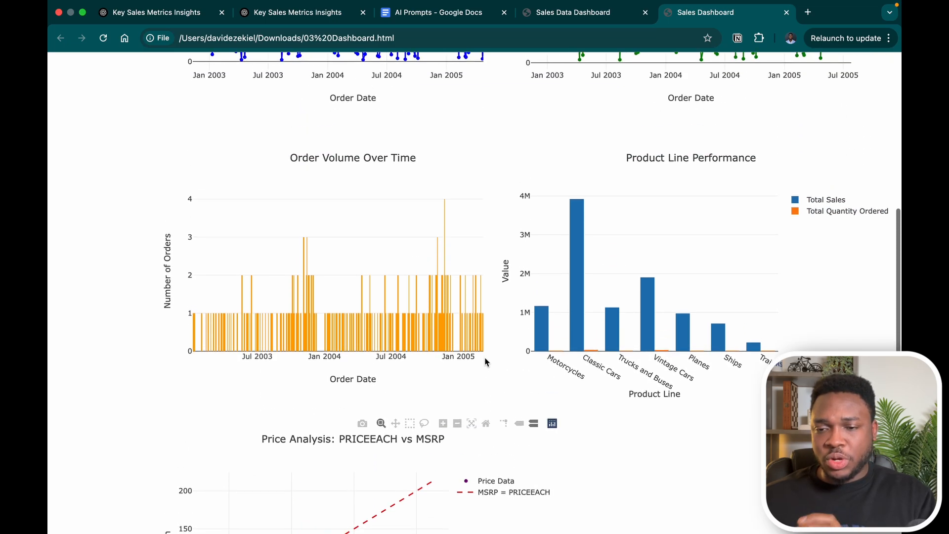
pyautogui.scroll(-3)
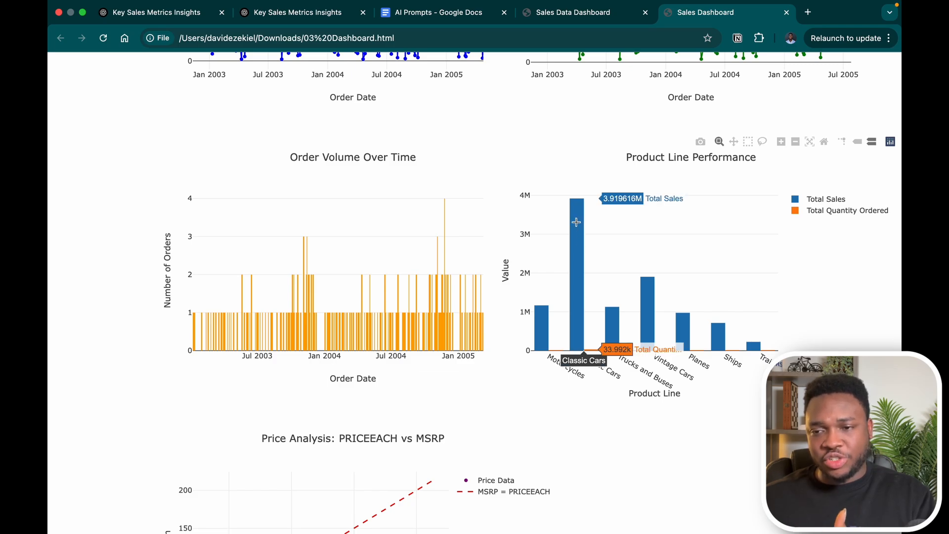
pyautogui.scroll(3)
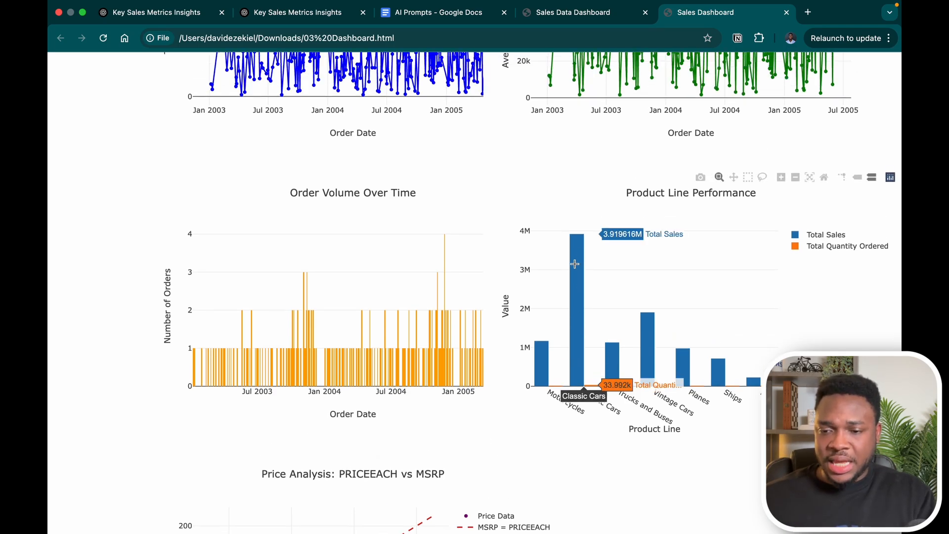
pyautogui.moveTo(575, 251)
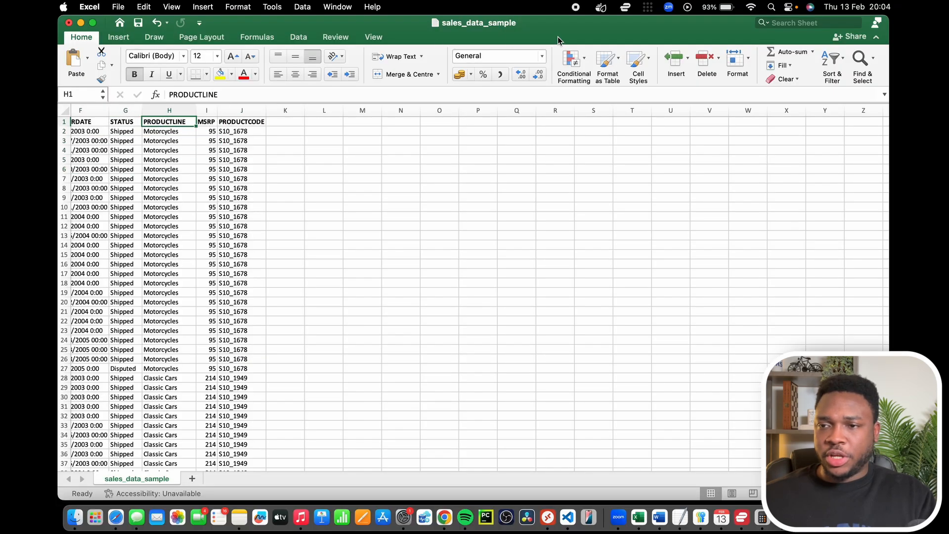
# - Turn on Excel column filters and narrow PRODUCTLINE to a single product line
pyautogui.click(831, 59)
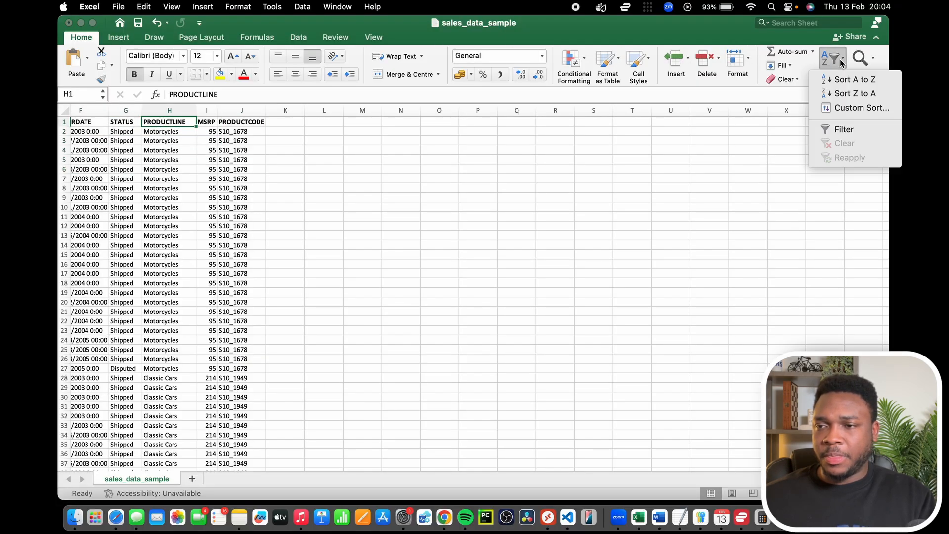
pyautogui.click(843, 129)
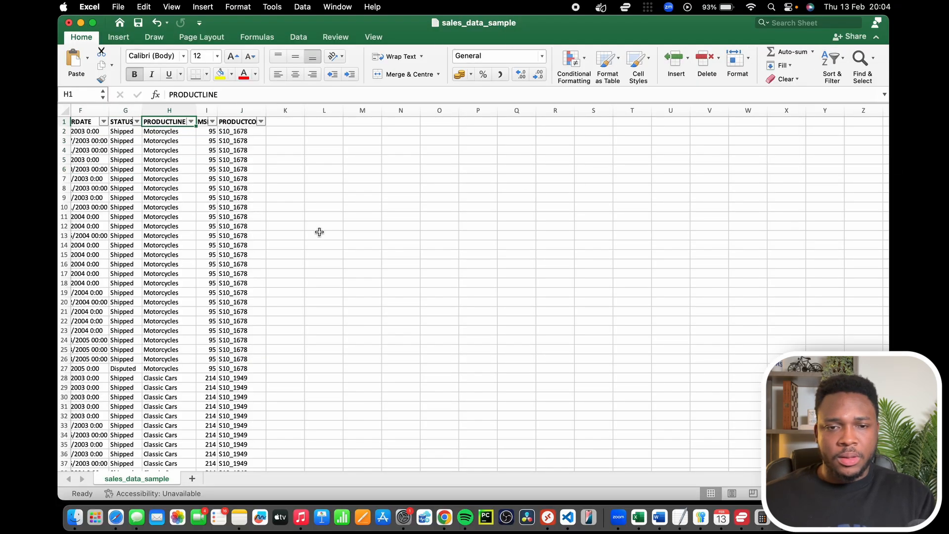
pyautogui.click(191, 122)
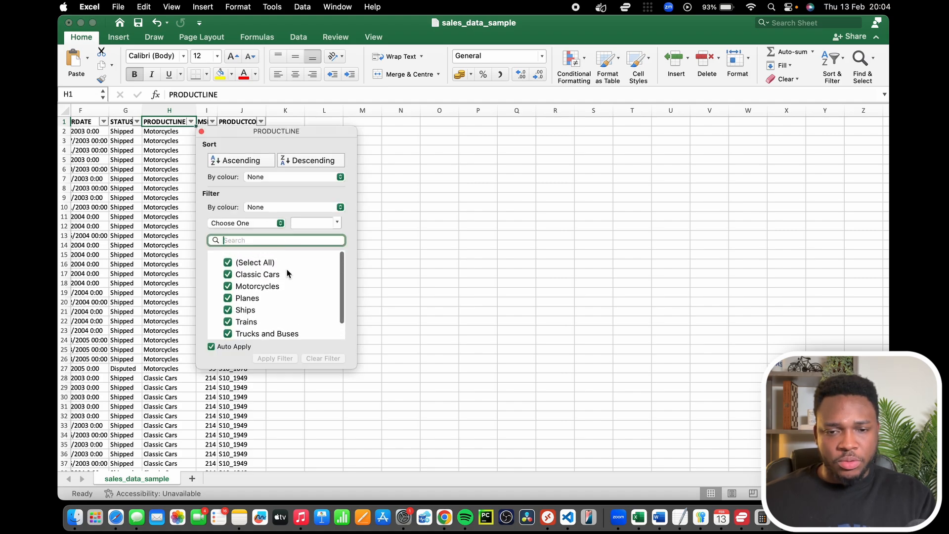
pyautogui.click(228, 262)
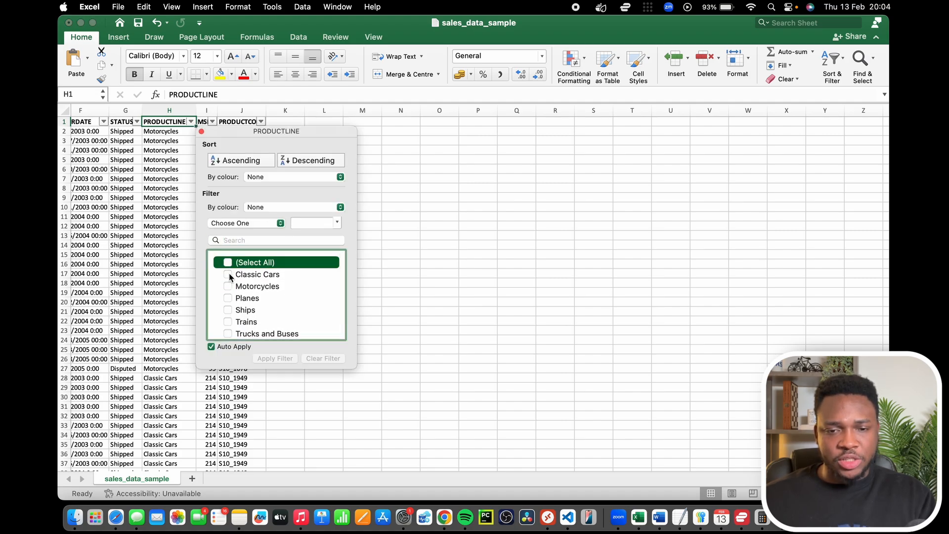
pyautogui.click(228, 274)
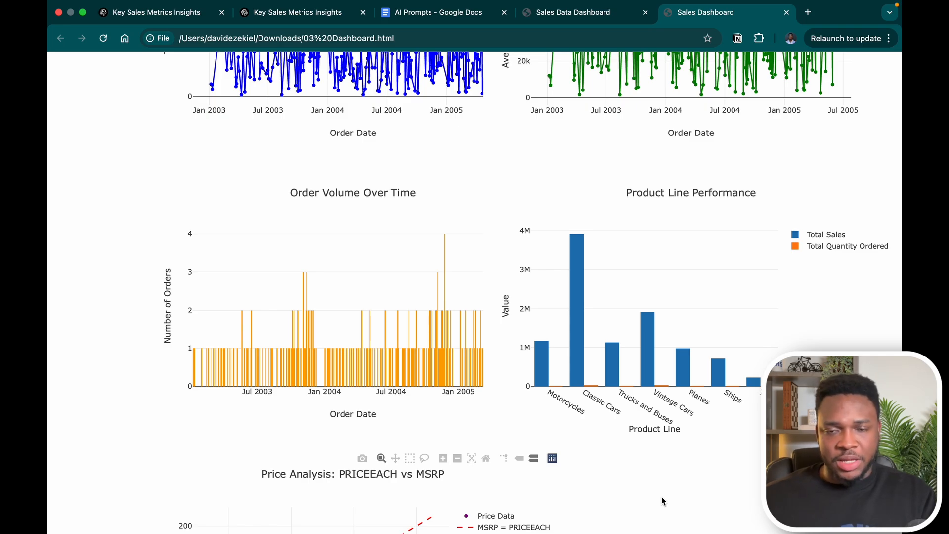
# - Scroll the dashboard to the top and bring up Prompt 3 in AI Prompts
pyautogui.scroll(3)
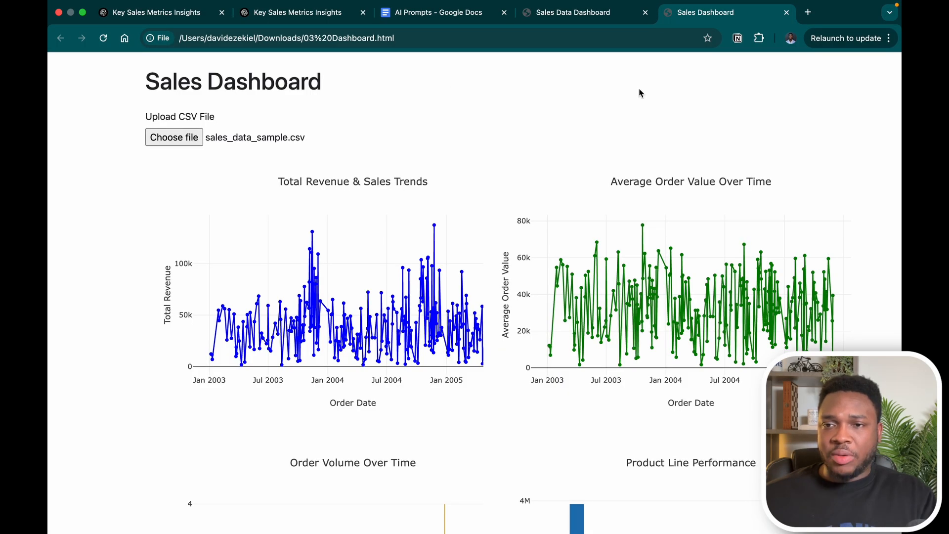
pyautogui.click(431, 12)
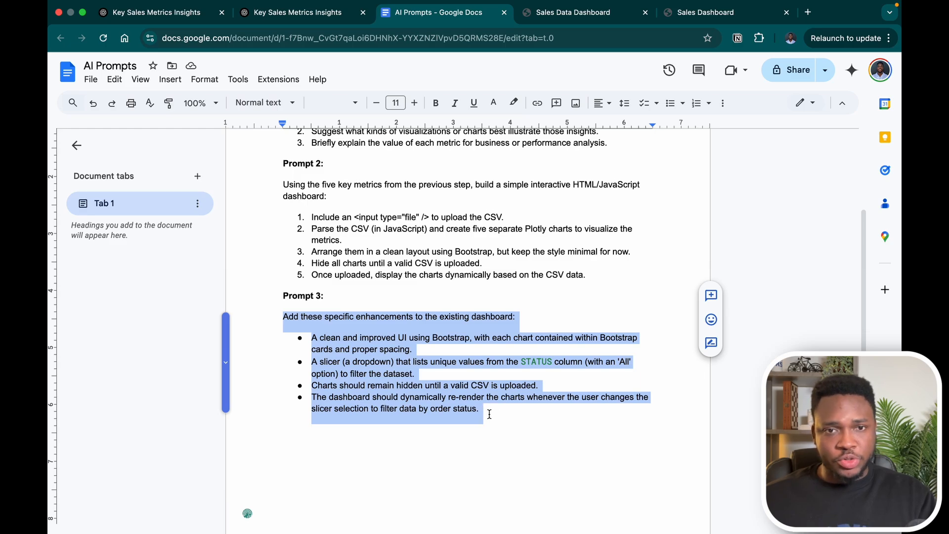
# - Preview the 4o dashboard with network access allowed for its external libraries
pyautogui.click(156, 11)
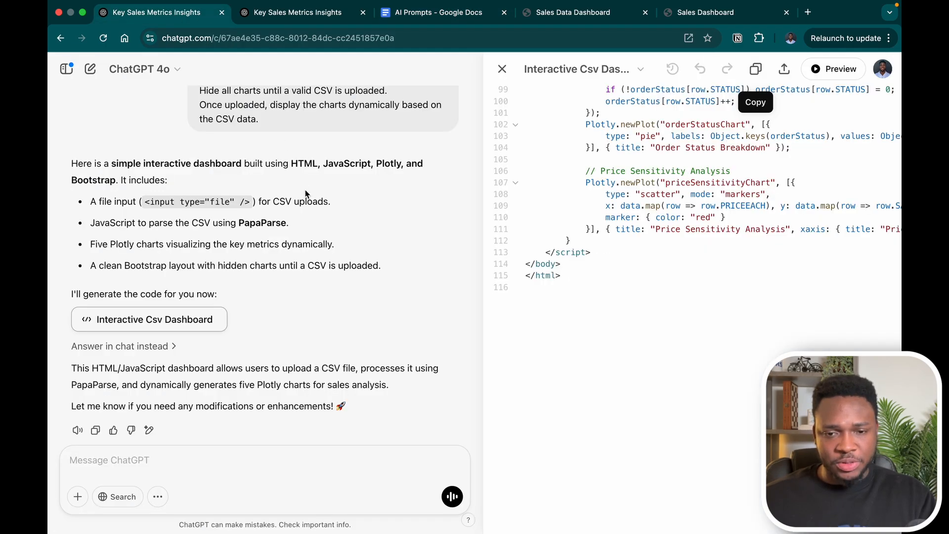
pyautogui.click(833, 68)
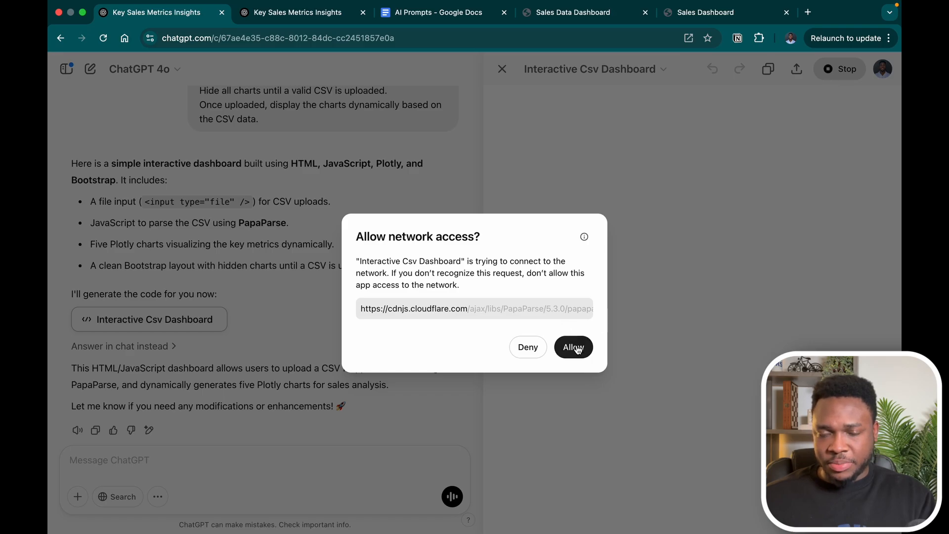
pyautogui.click(572, 347)
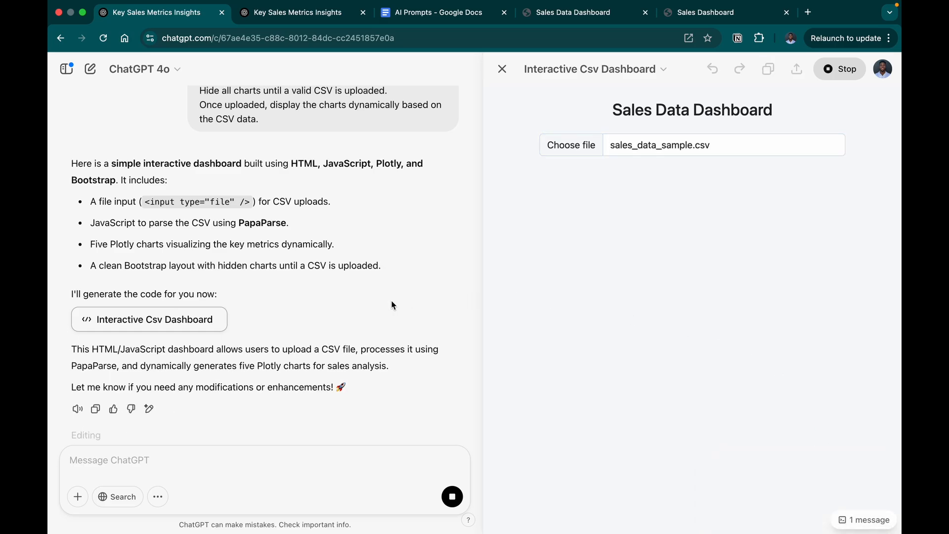
# - Send the Prompt 3 enhancement request to o3-mini-high, then return to 4o
pyautogui.click(299, 12)
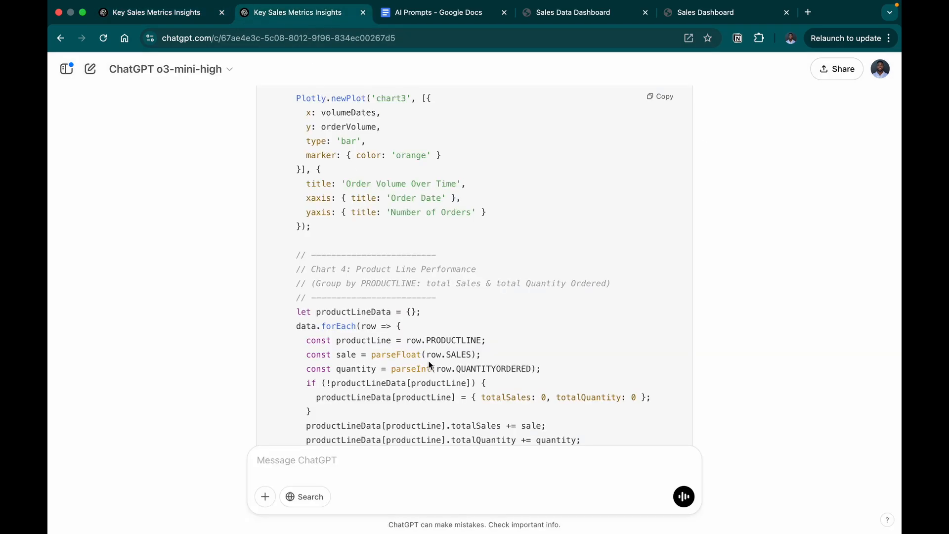
pyautogui.click(382, 460)
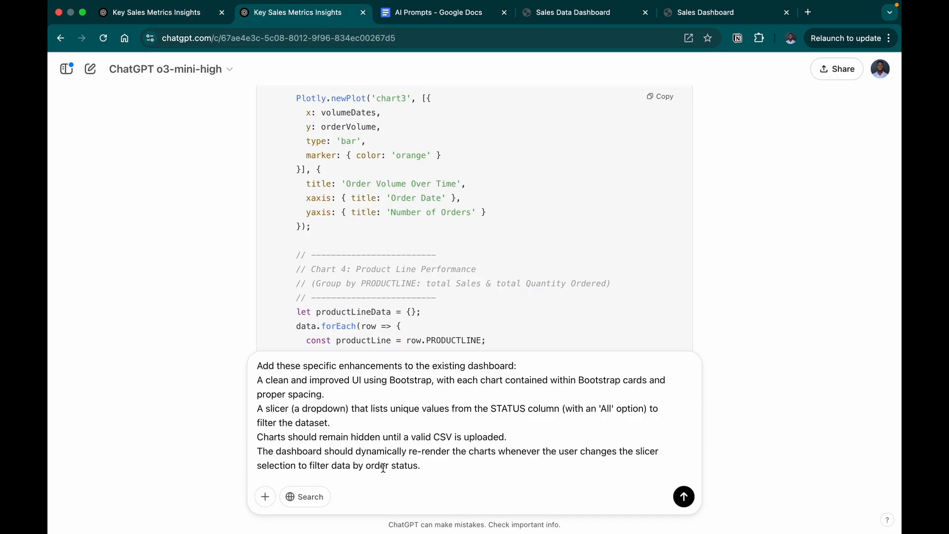
pyautogui.click(683, 496)
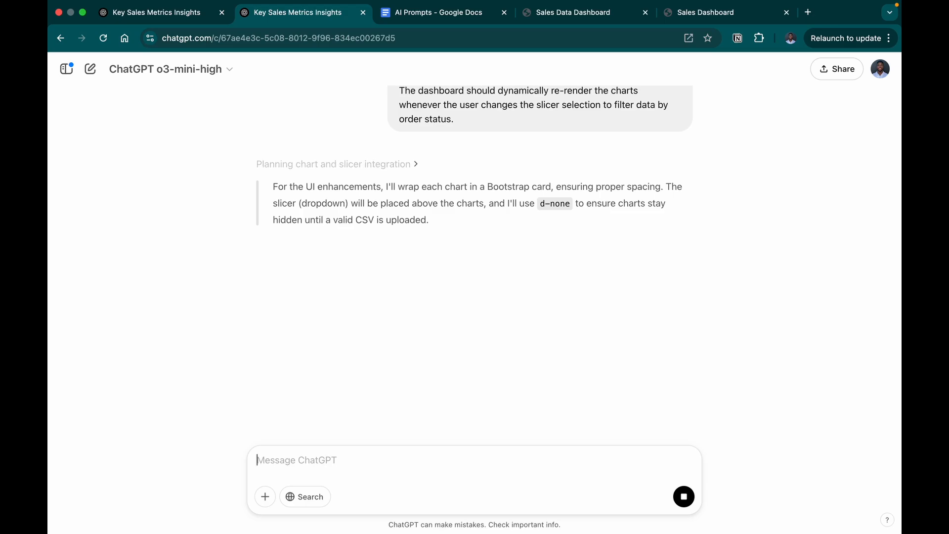
pyautogui.click(156, 12)
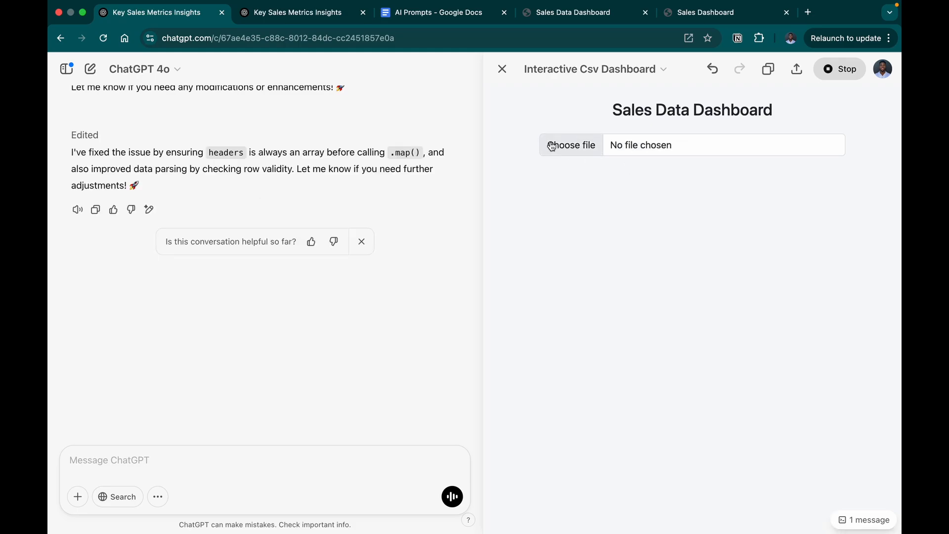
# - Load sales_data_sample.csv into the 4o preview and scroll through its charts
pyautogui.click(569, 145)
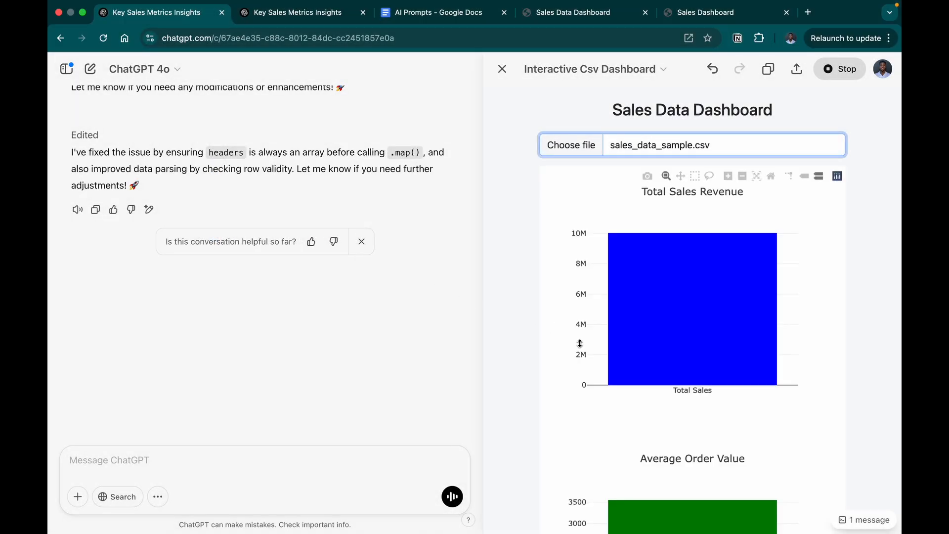
pyautogui.scroll(-3)
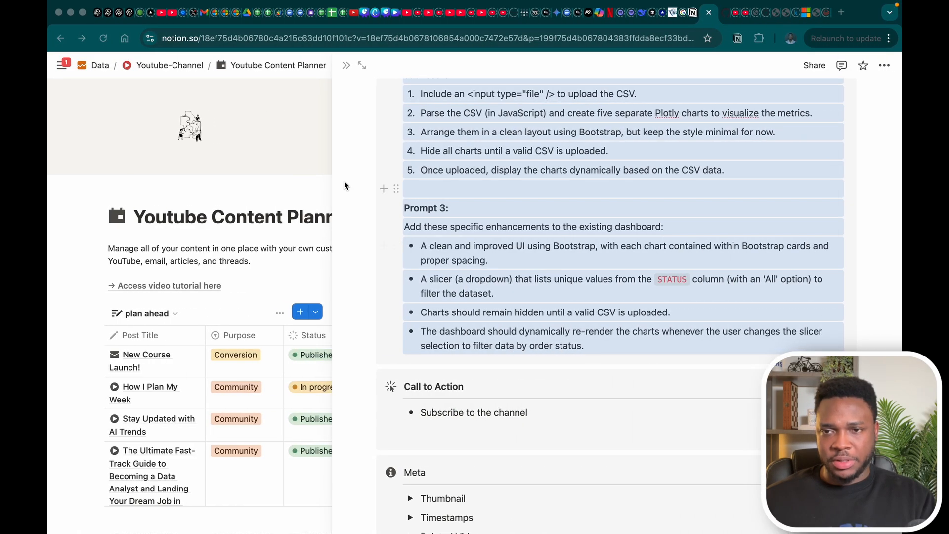
# - Load the CSV into the local Sales Data Dashboard and view product-line and status charts
pyautogui.click(569, 12)
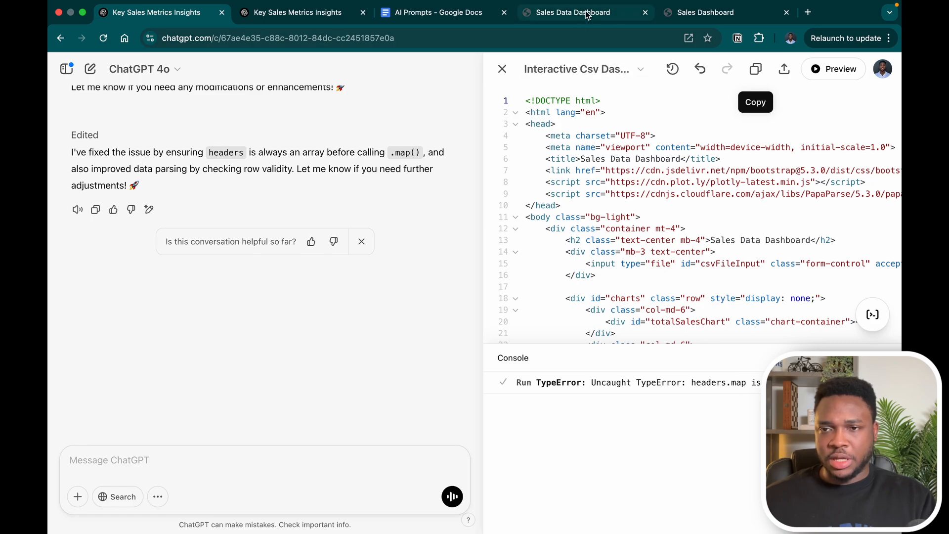
pyautogui.click(571, 12)
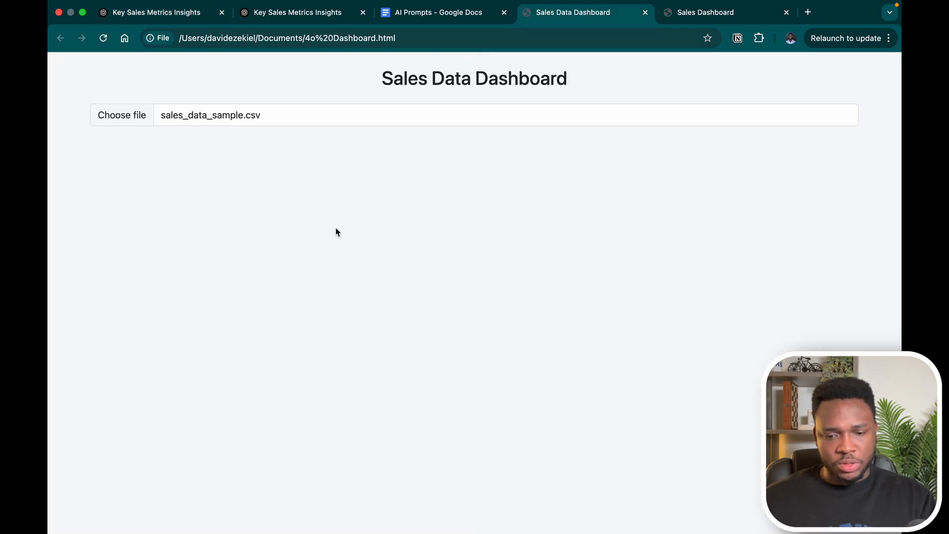
pyautogui.click(121, 116)
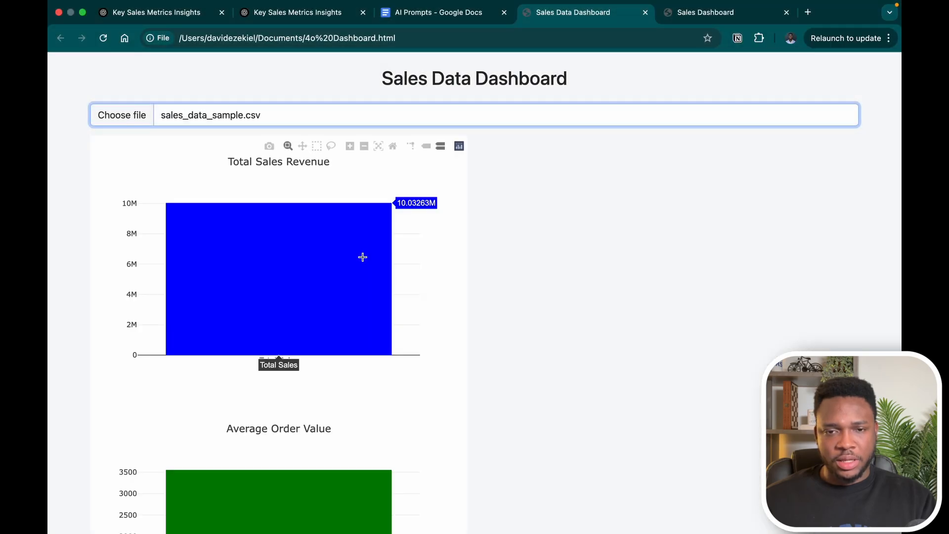
pyautogui.moveTo(629, 263)
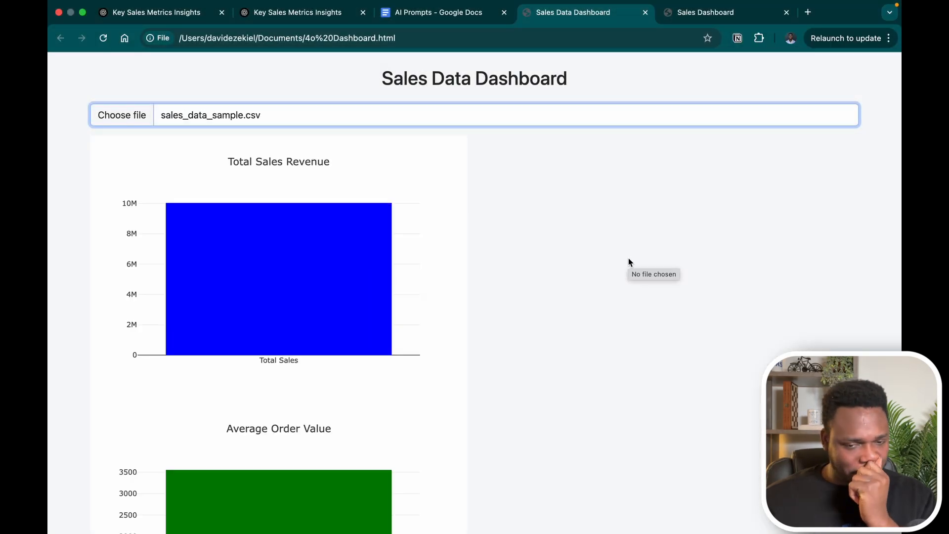
pyautogui.scroll(-3)
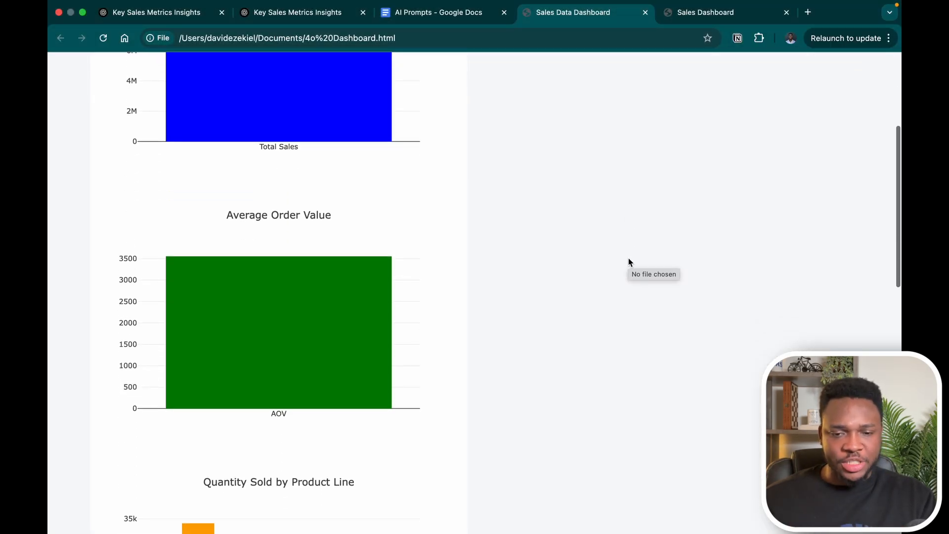
pyautogui.scroll(-3)
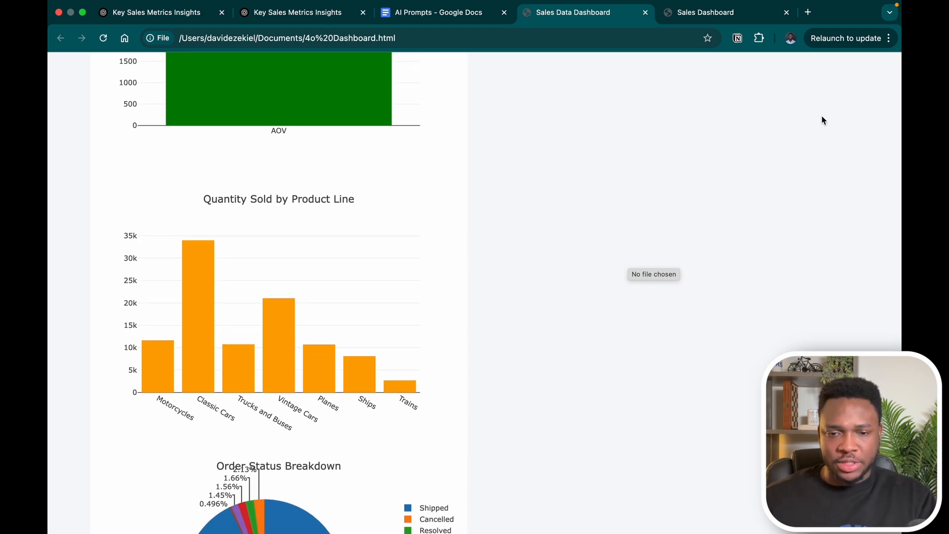
pyautogui.scroll(-3)
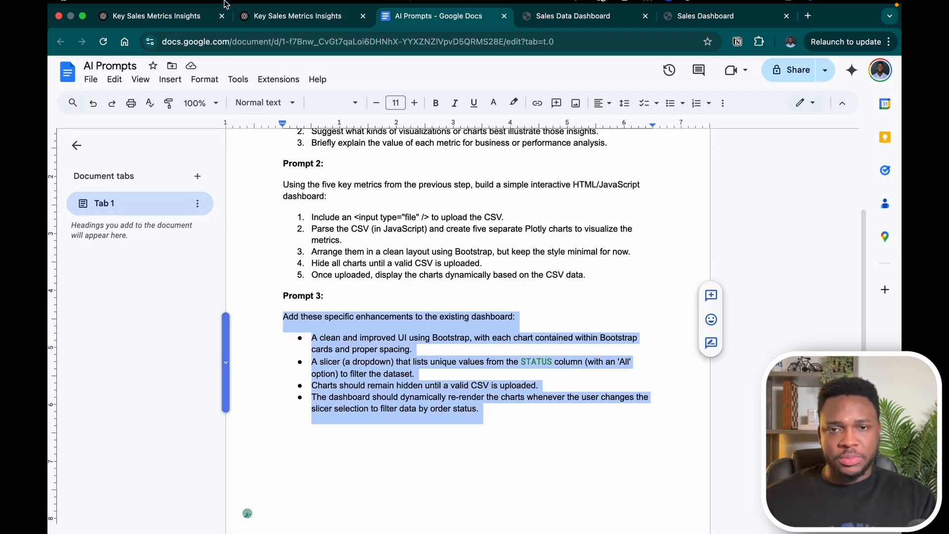
# - Send Prompt 3 requesting Bootstrap cards and a STATUS filter to ChatGPT
pyautogui.click(156, 16)
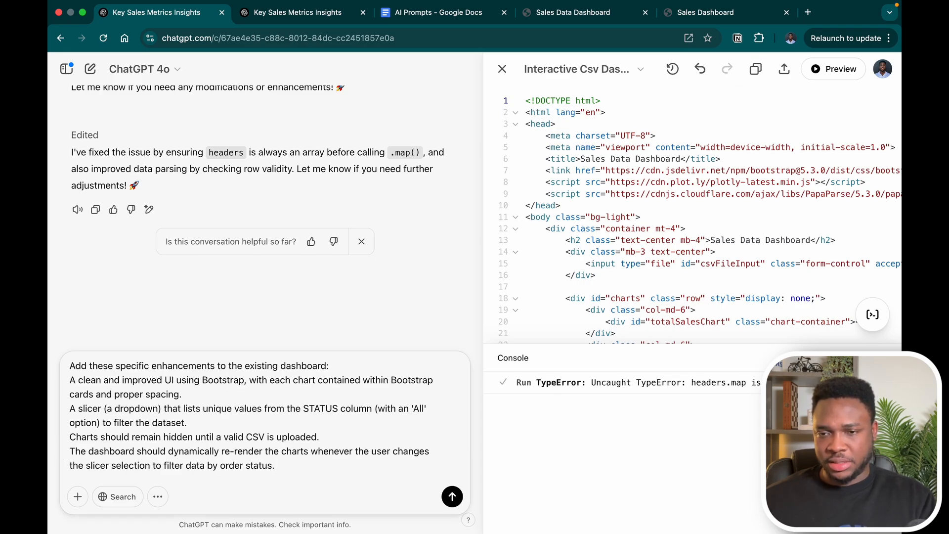
pyautogui.click(297, 12)
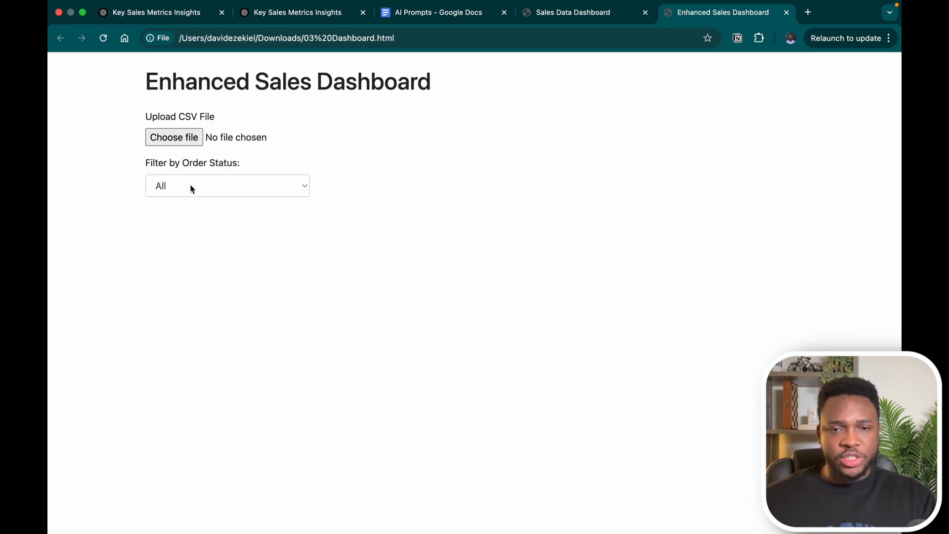
# - Upload sales_data_sample.csv to the Enhanced Sales Dashboard and scroll through its card charts
pyautogui.click(174, 137)
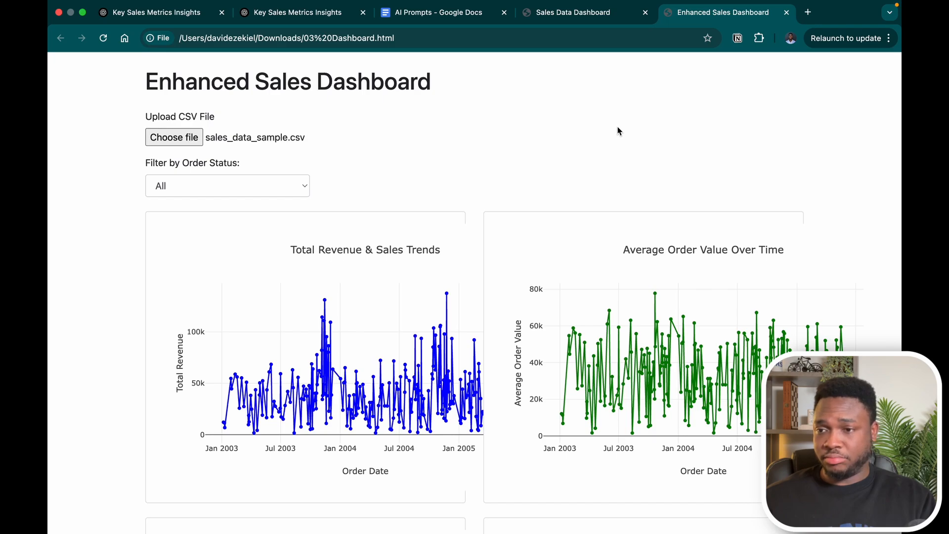
pyautogui.scroll(-3)
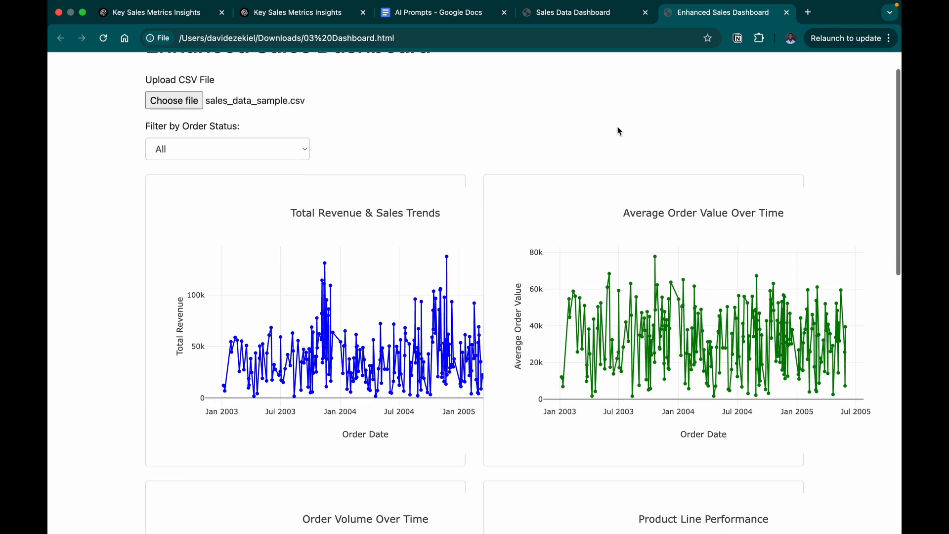
pyautogui.scroll(-3)
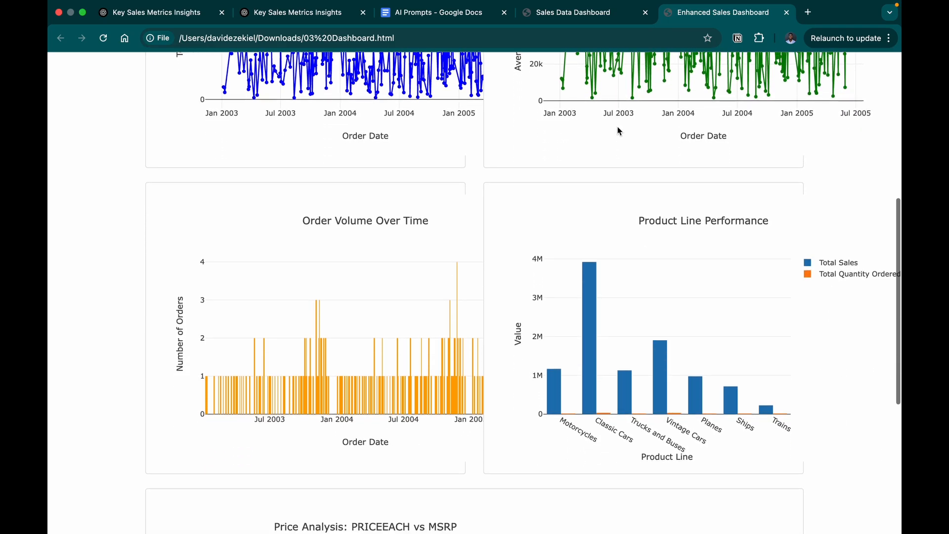
pyautogui.scroll(-3)
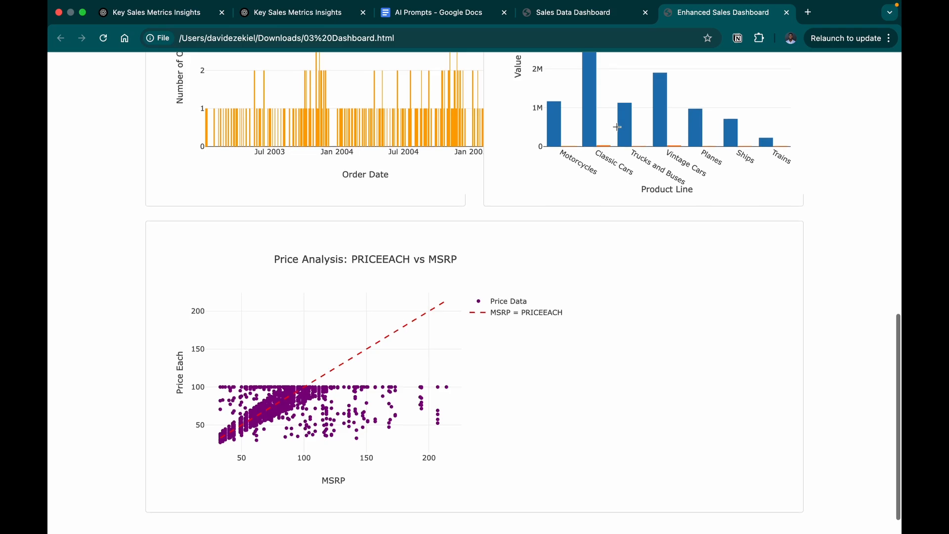
pyautogui.scroll(3)
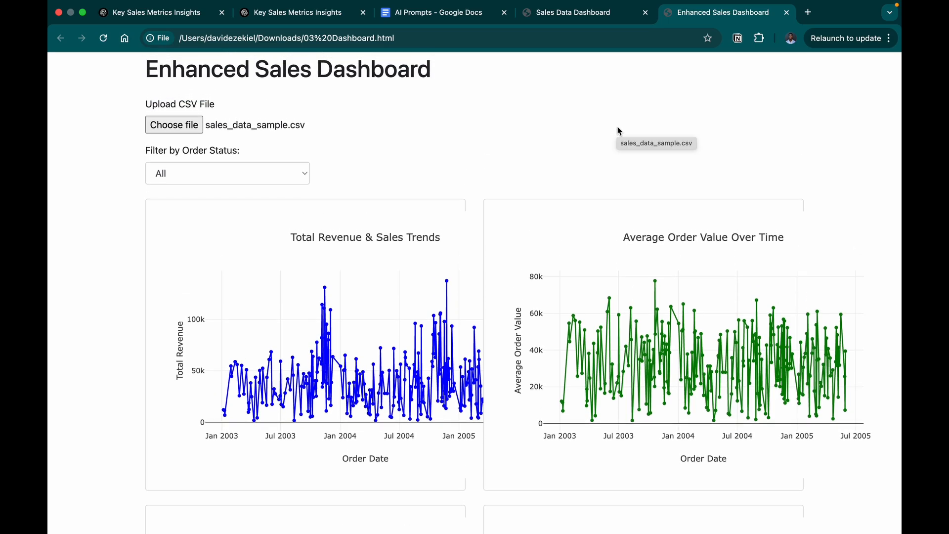
pyautogui.scroll(-3)
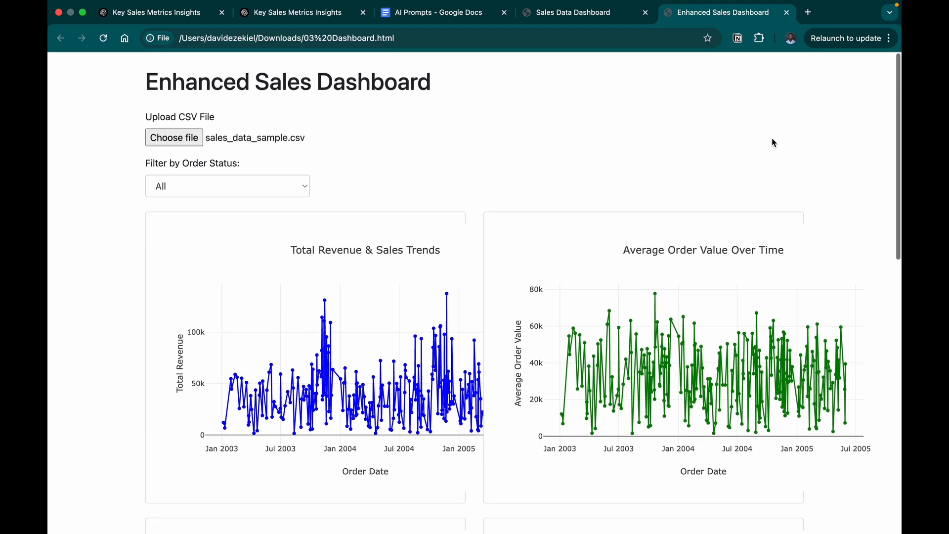
pyautogui.moveTo(323, 230)
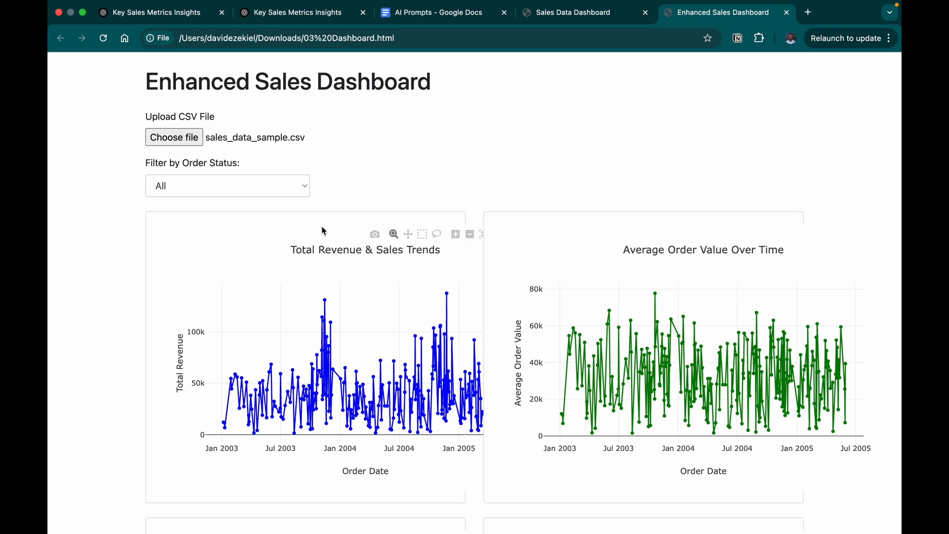
pyautogui.click(227, 185)
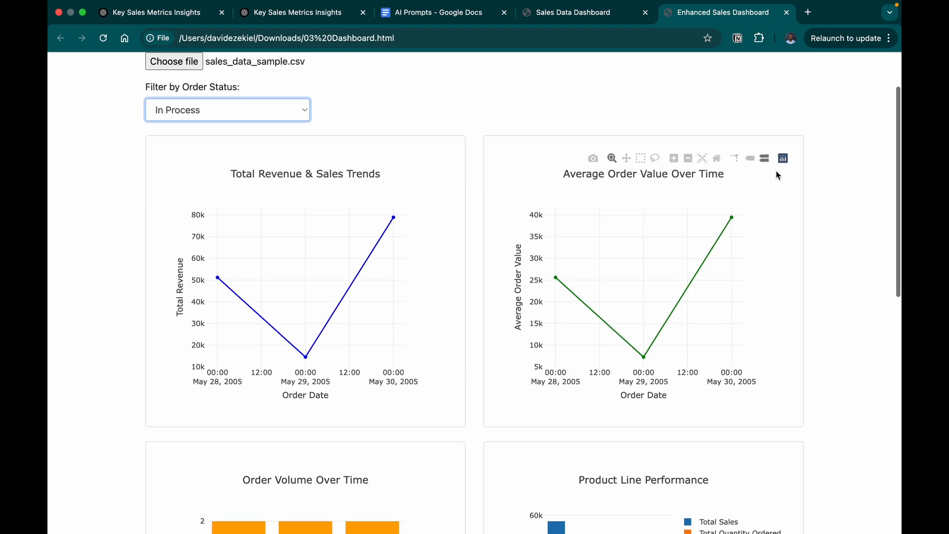
pyautogui.scroll(3)
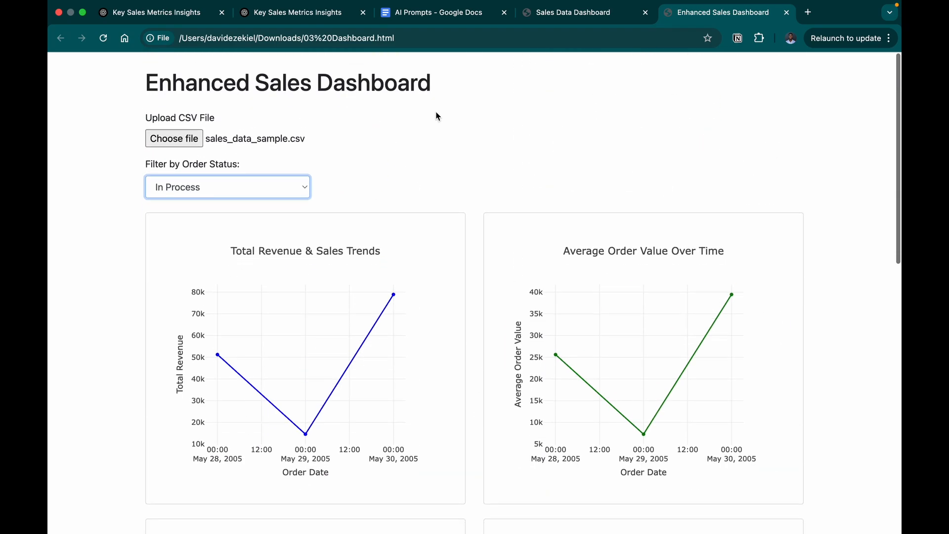
pyautogui.click(227, 186)
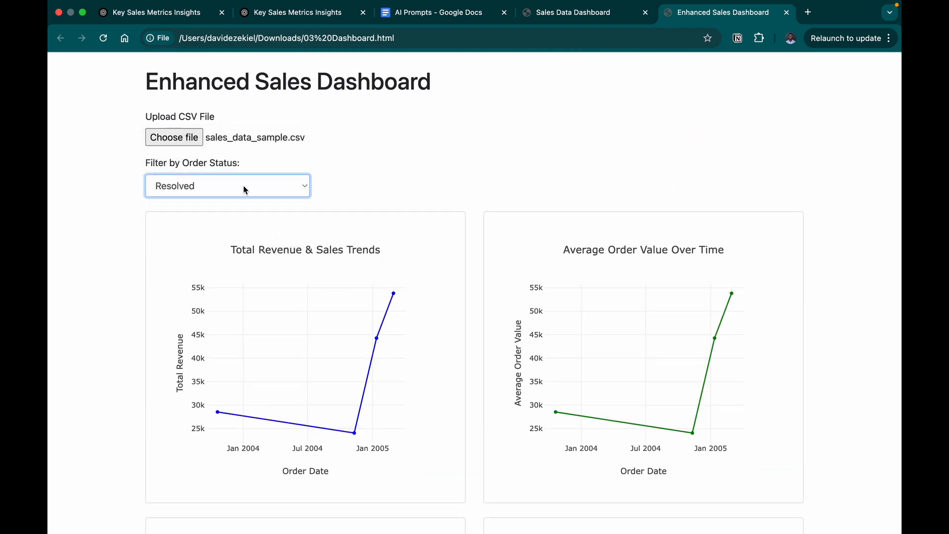
pyautogui.click(227, 186)
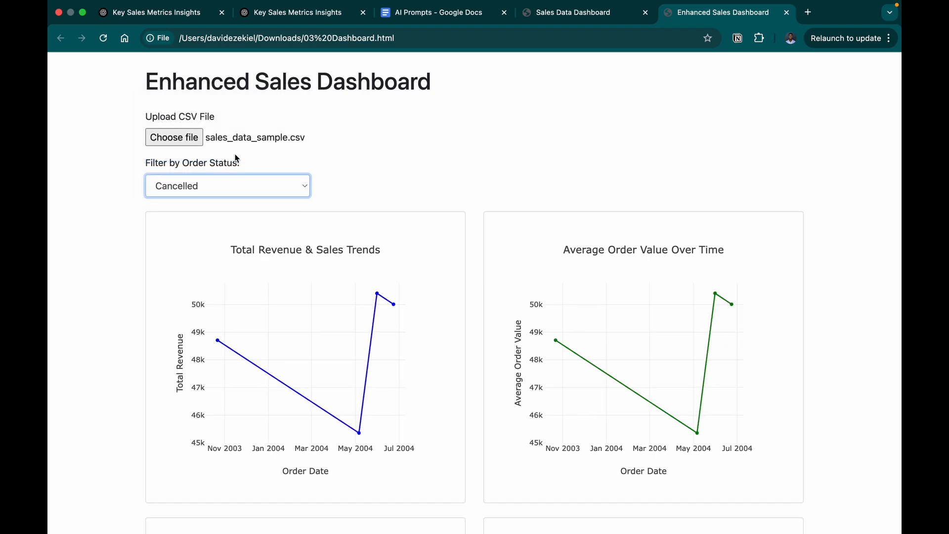
pyautogui.click(227, 186)
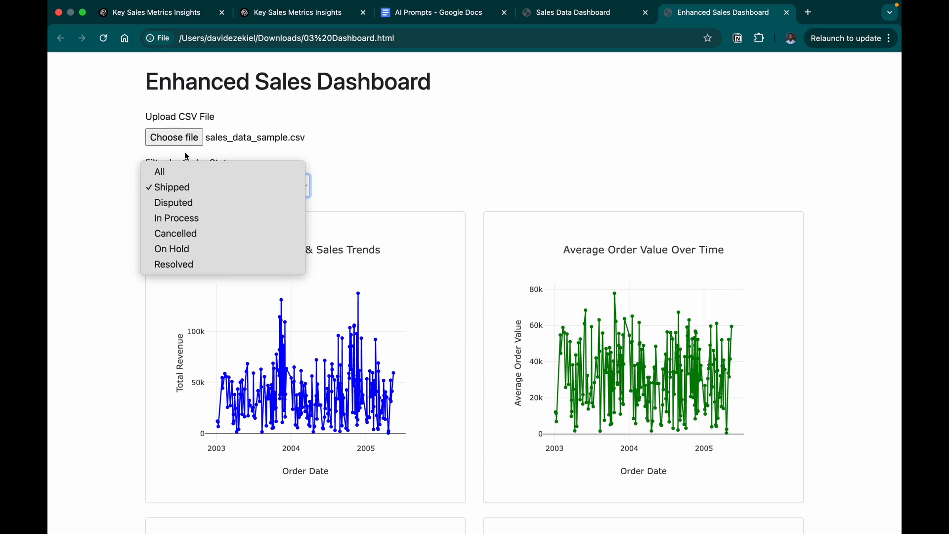
pyautogui.click(159, 172)
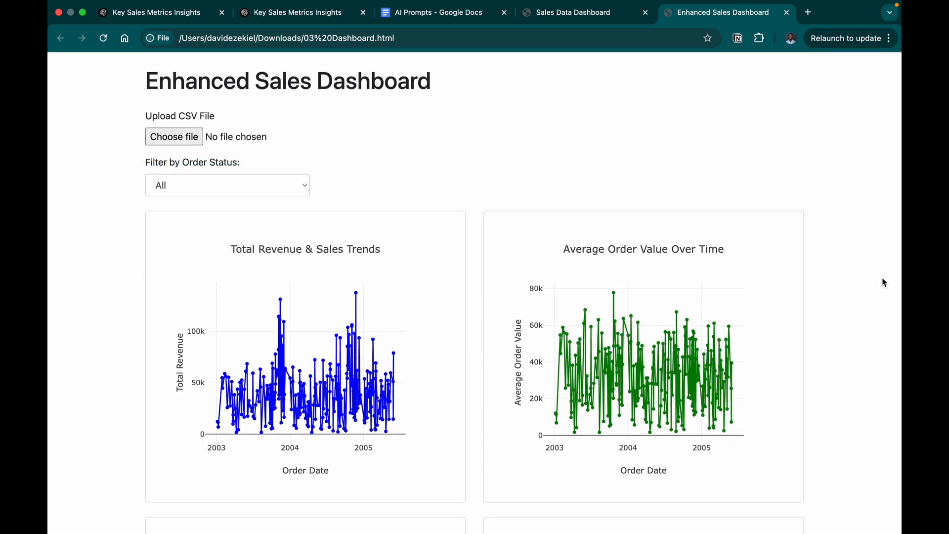
pyautogui.scroll(-3)
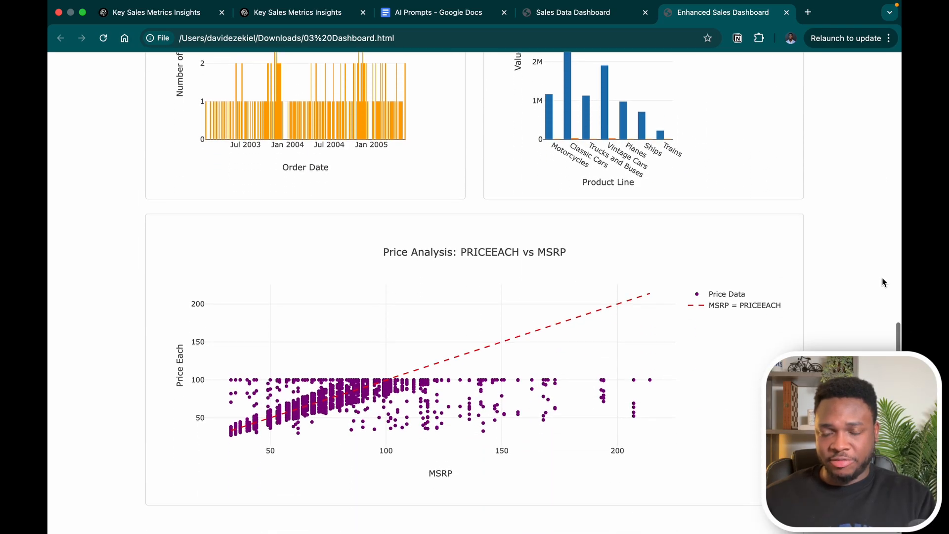
pyautogui.scroll(3)
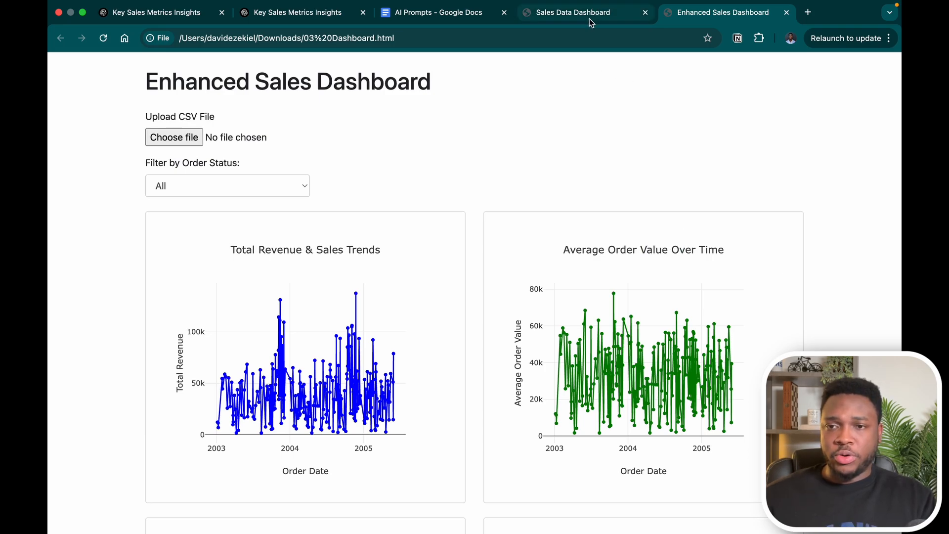
# - Open the Sales Data Dashboard tab and reload sales_data_sample.csv
pyautogui.click(573, 12)
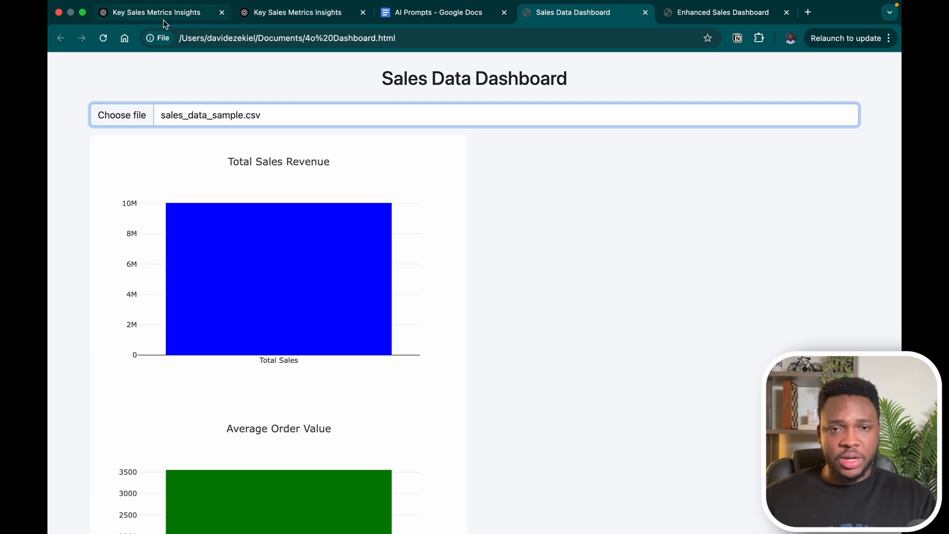
pyautogui.click(156, 11)
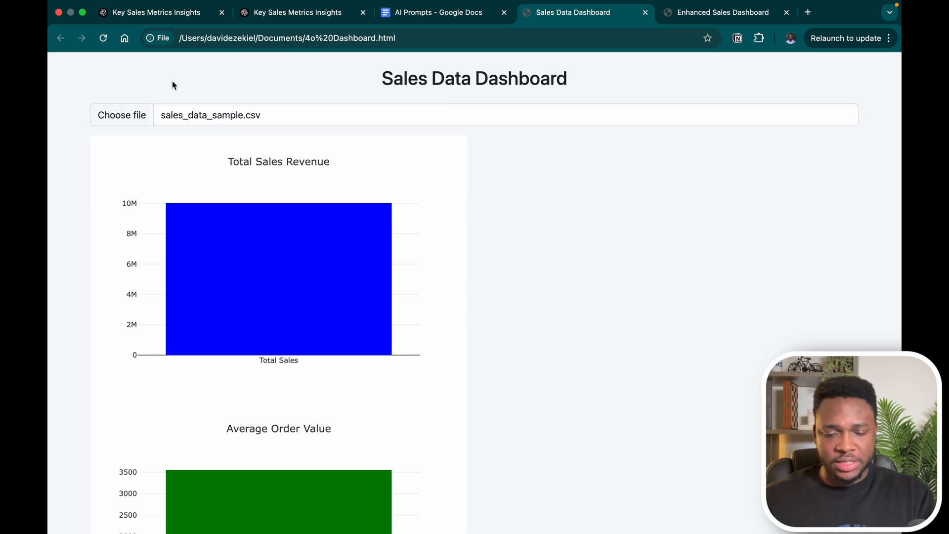
pyautogui.click(122, 115)
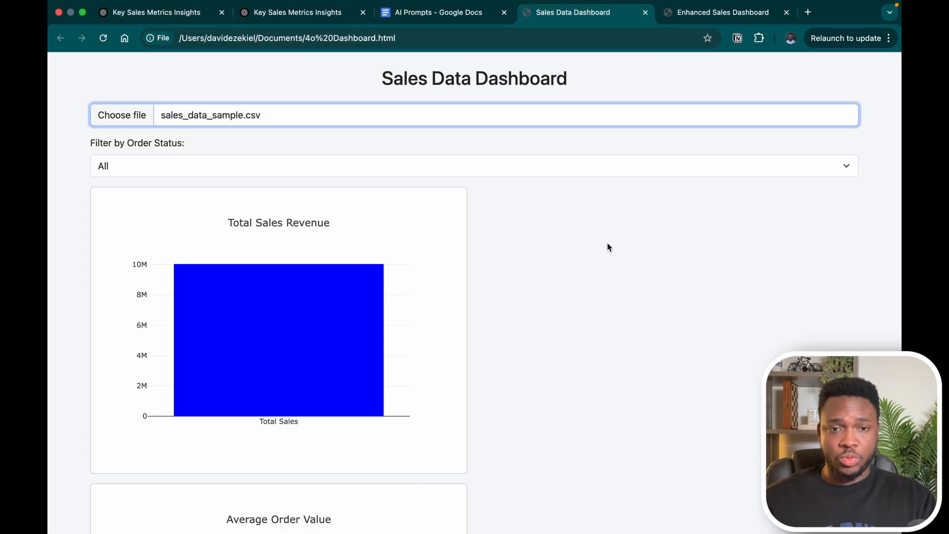
# - Scroll through the Sales Data Dashboard's card layout before filtering by order status
pyautogui.scroll(-3)
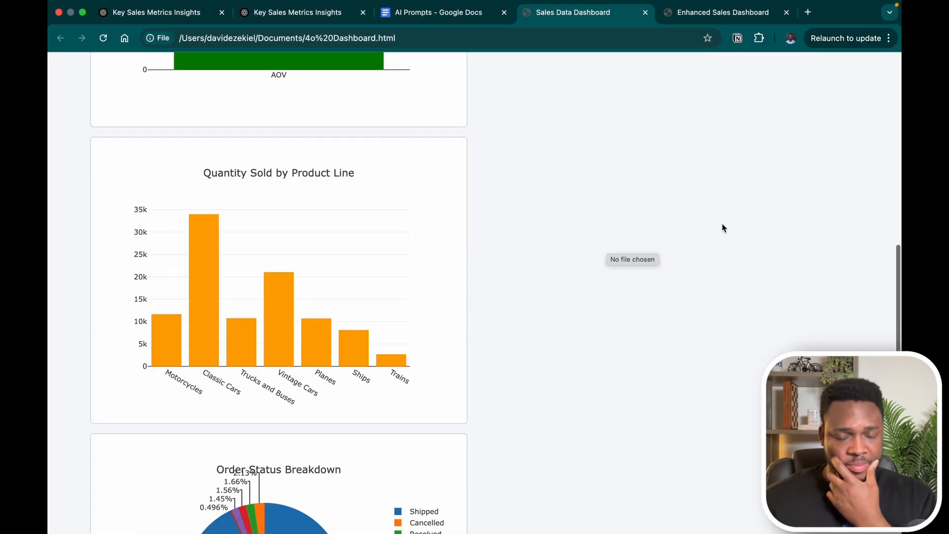
pyautogui.scroll(-3)
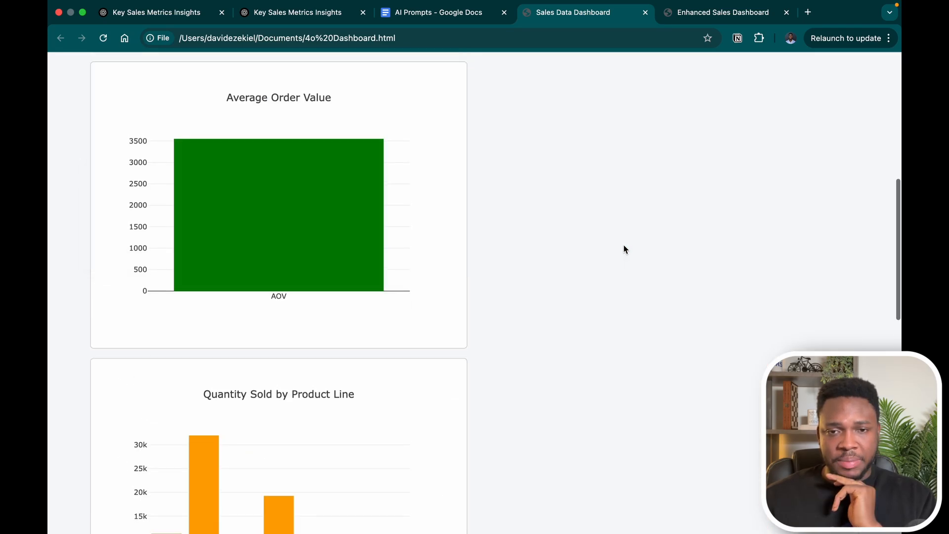
pyautogui.scroll(3)
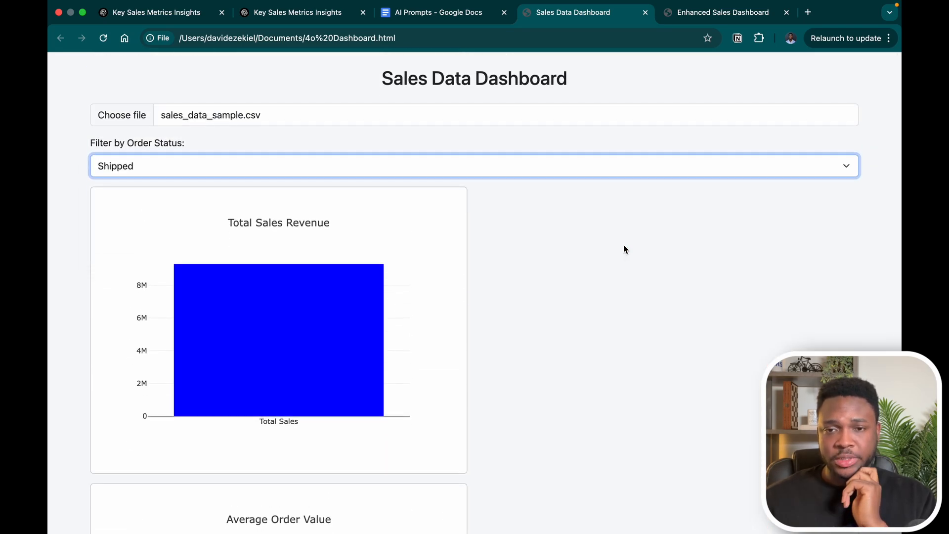